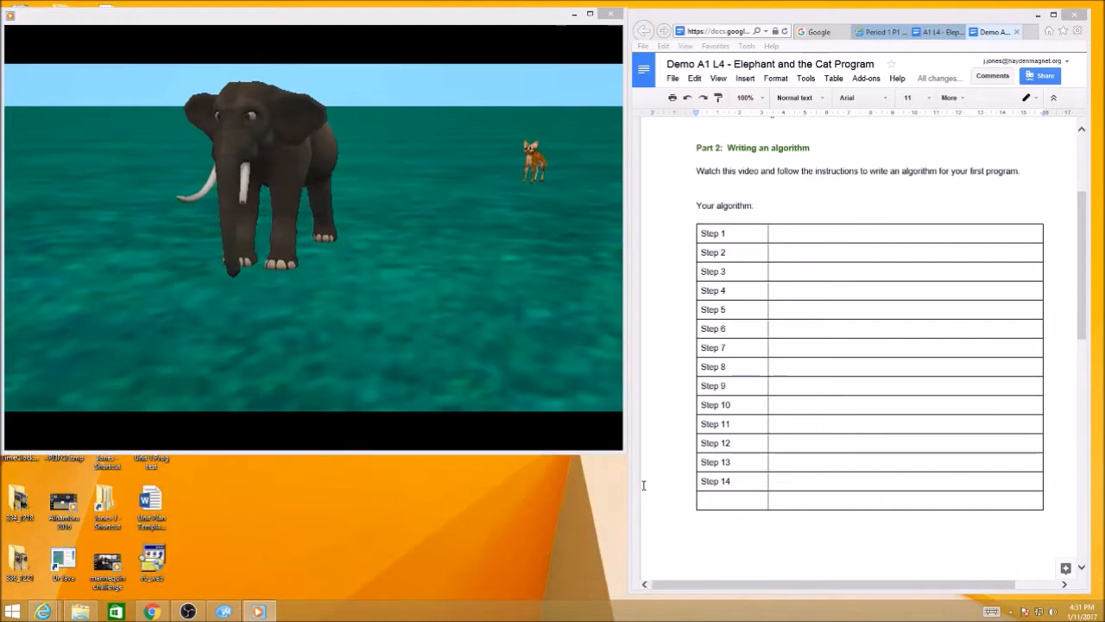
pyautogui.moveTo(698, 423)
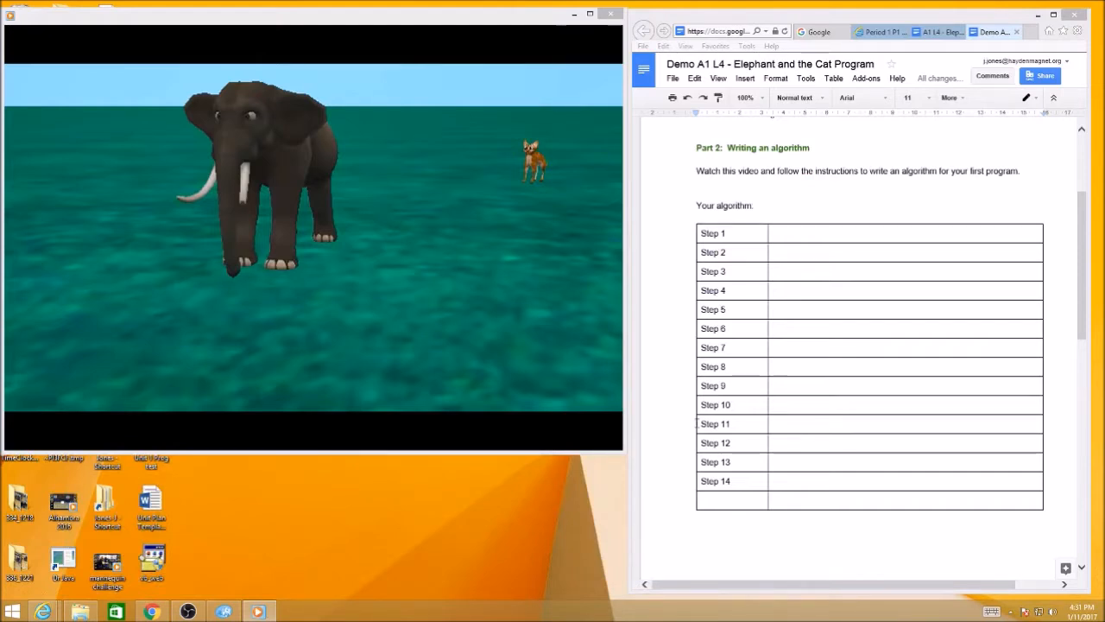
pyautogui.moveTo(549, 340)
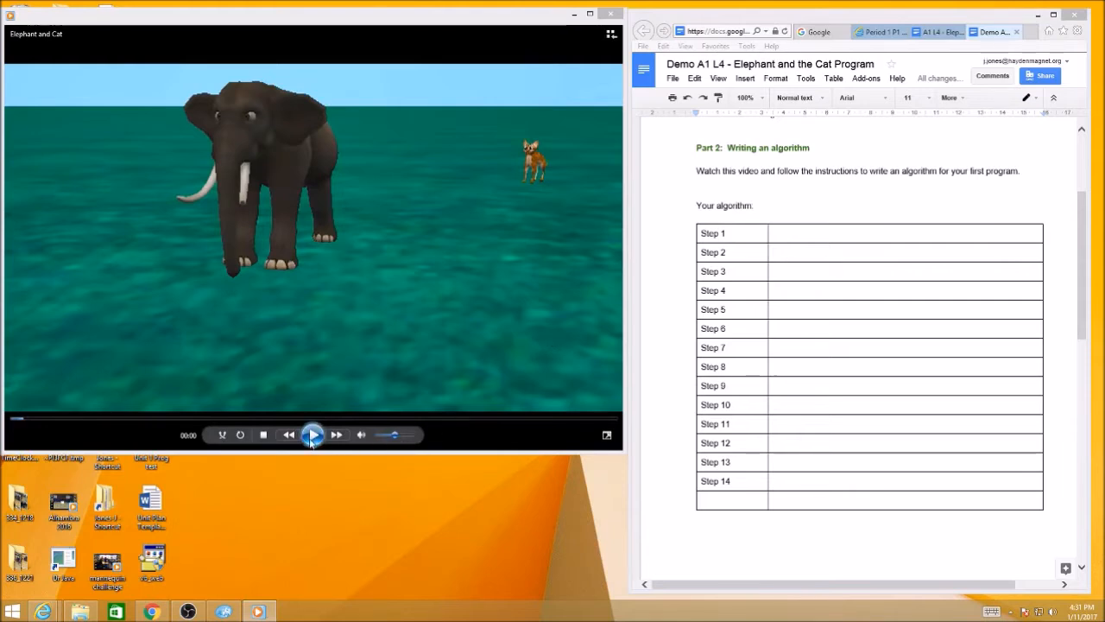
# Step: Play the Elephant and Cat video through to its end screen
pyautogui.click(311, 435)
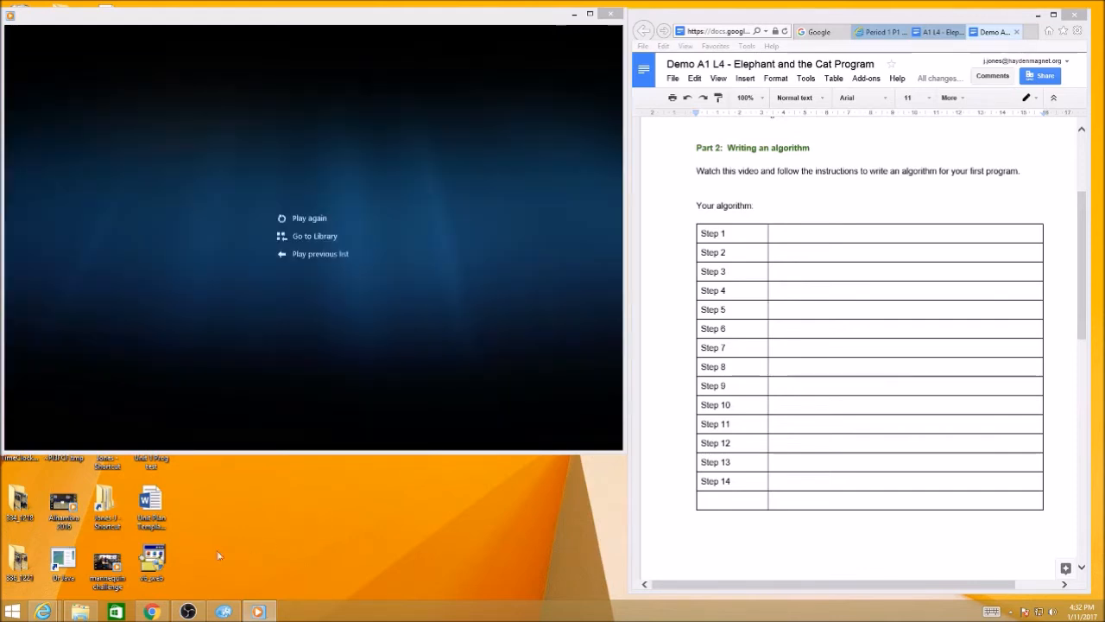
pyautogui.moveTo(278, 507)
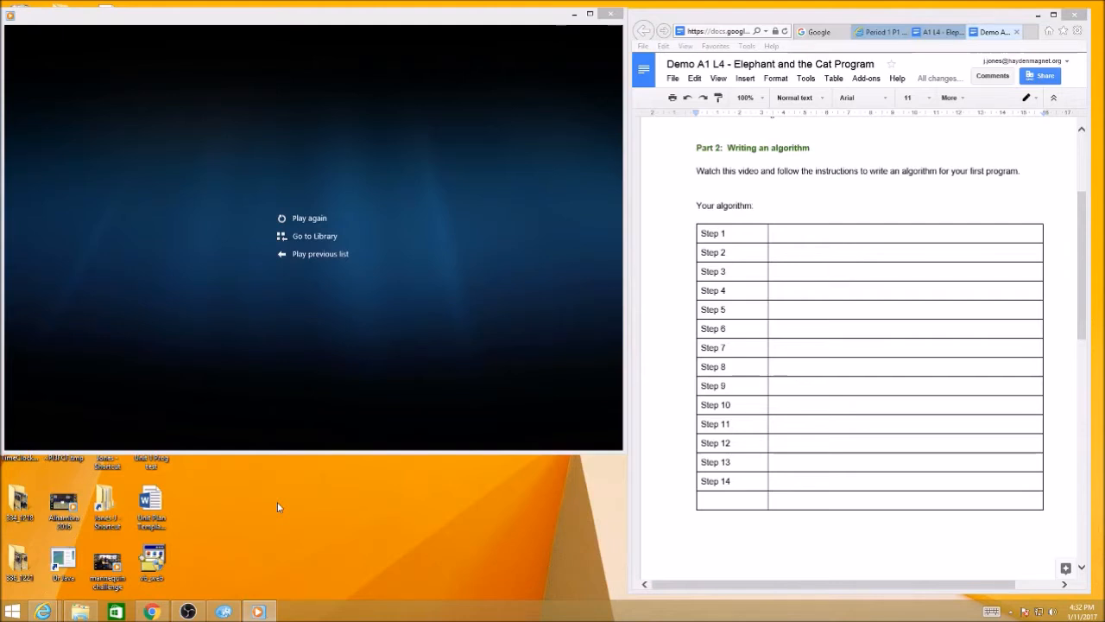
pyautogui.moveTo(269, 594)
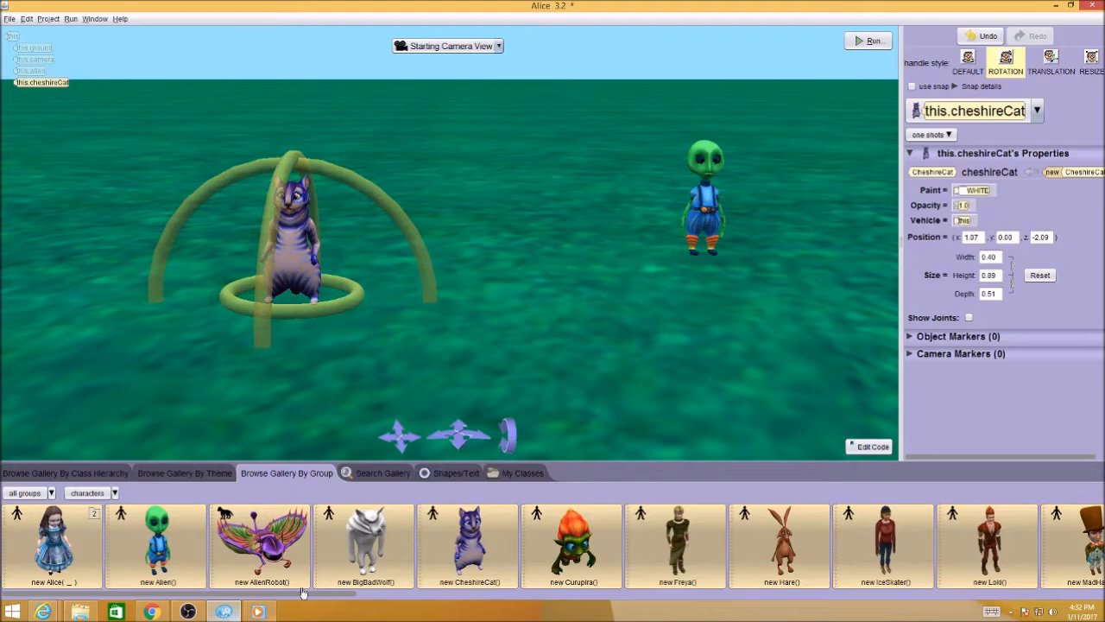
pyautogui.moveTo(882, 440)
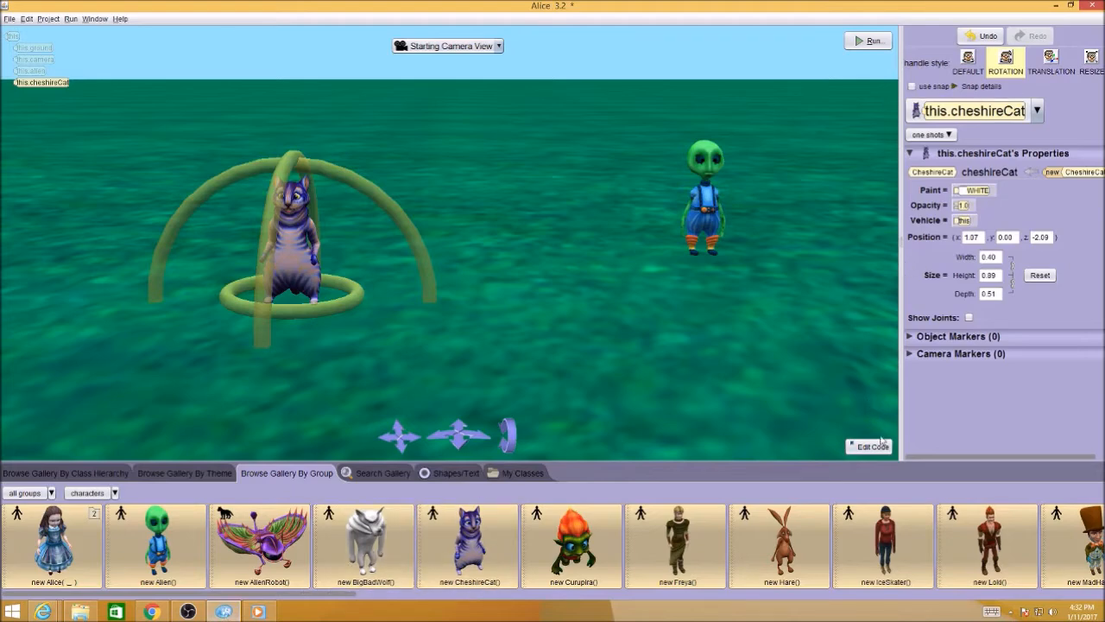
# Step: Enter Edit Code and browse the cheshireCat procedures beside the empty myFirstMethod
pyautogui.click(868, 446)
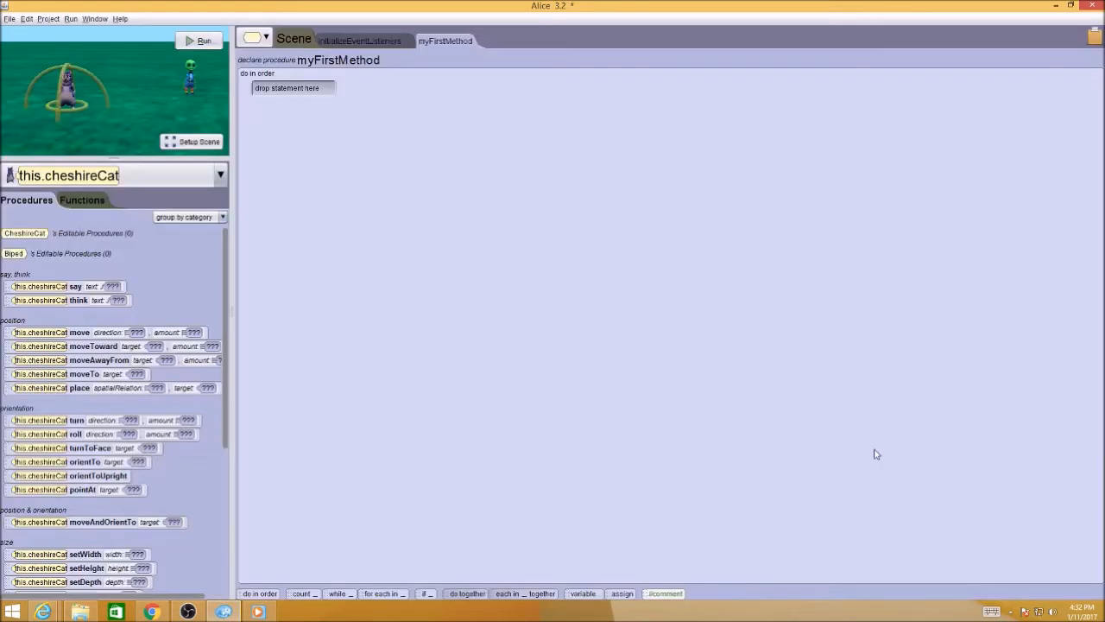
pyautogui.moveTo(470, 376)
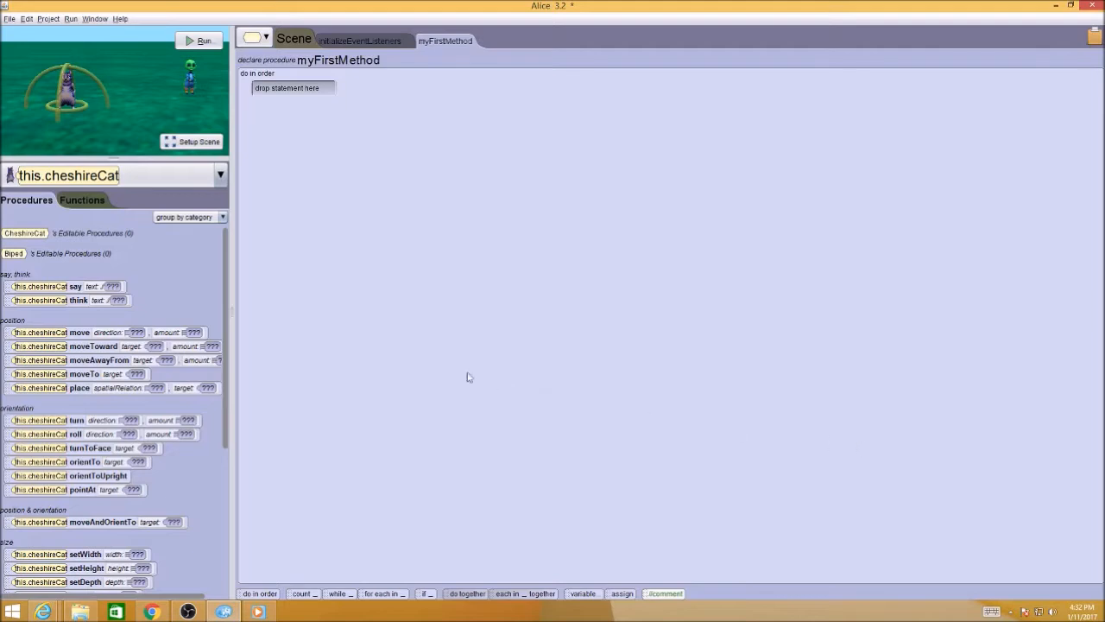
pyautogui.moveTo(63, 171)
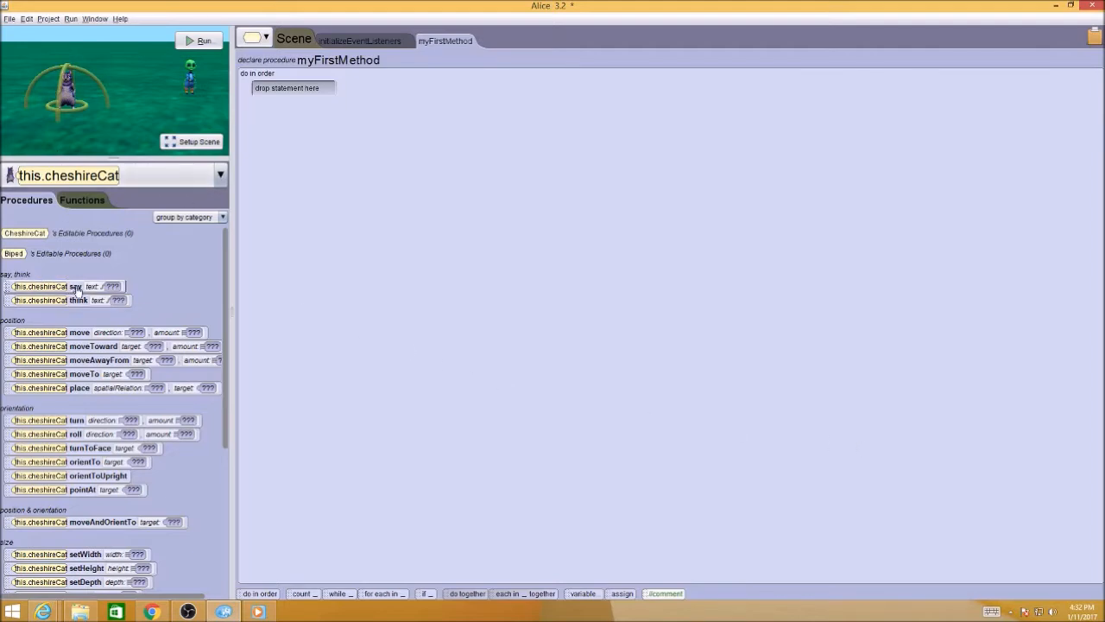
pyautogui.moveTo(78, 331)
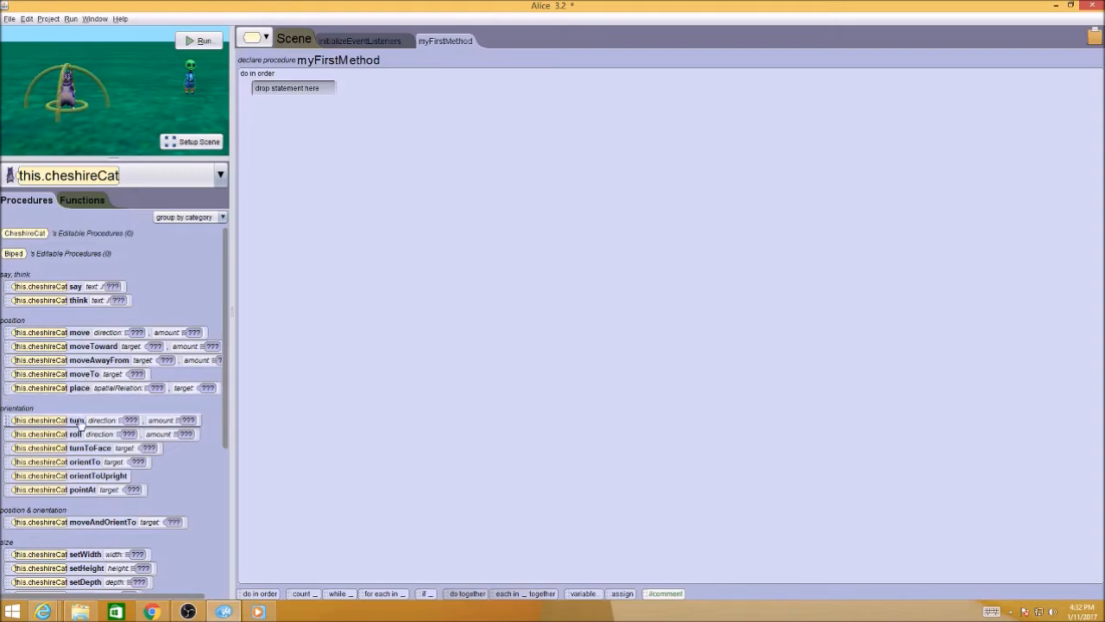
pyautogui.moveTo(83, 529)
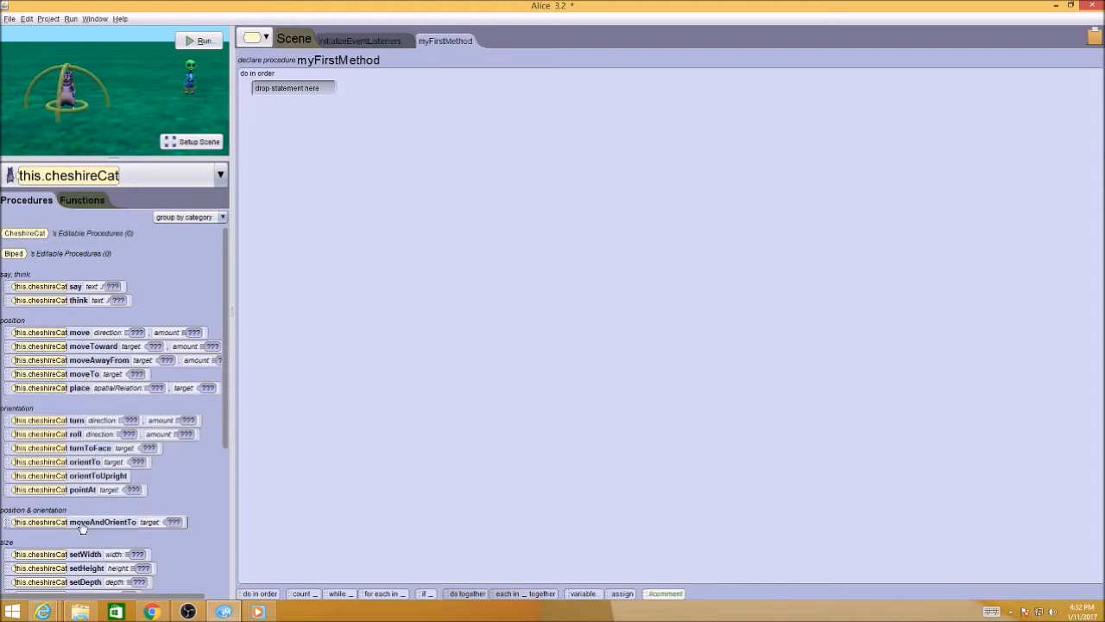
pyautogui.moveTo(228, 441)
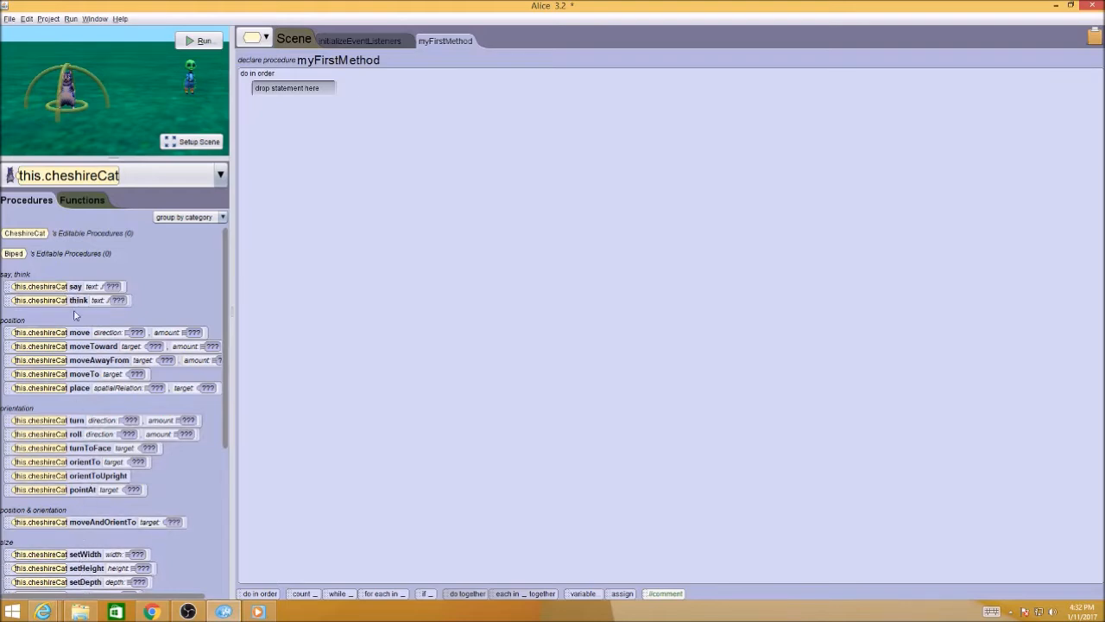
pyautogui.moveTo(53, 442)
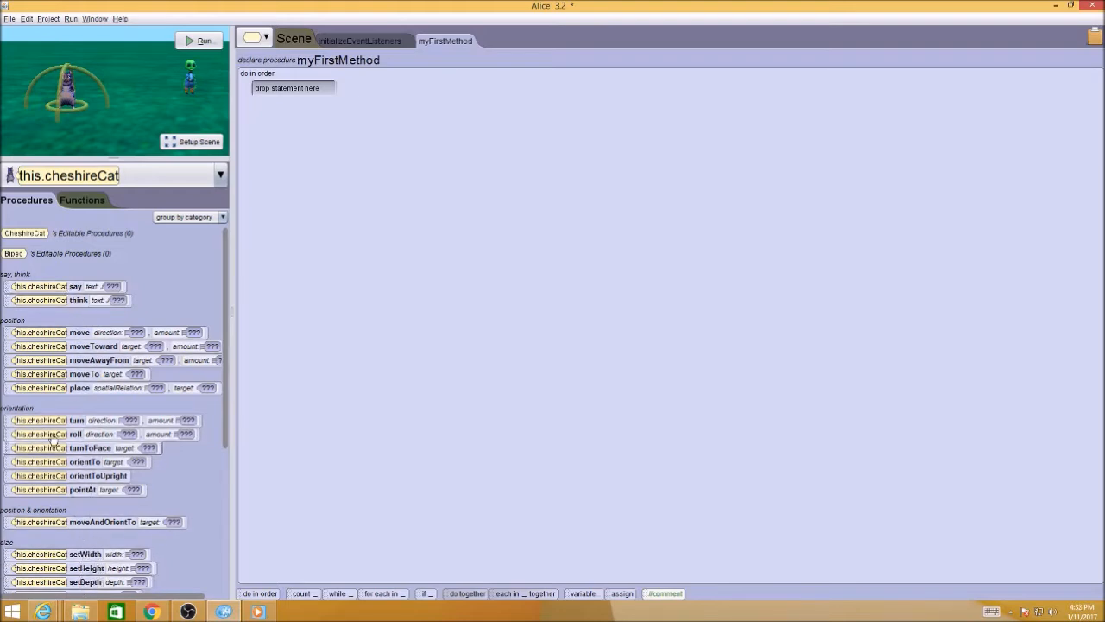
pyautogui.moveTo(86, 573)
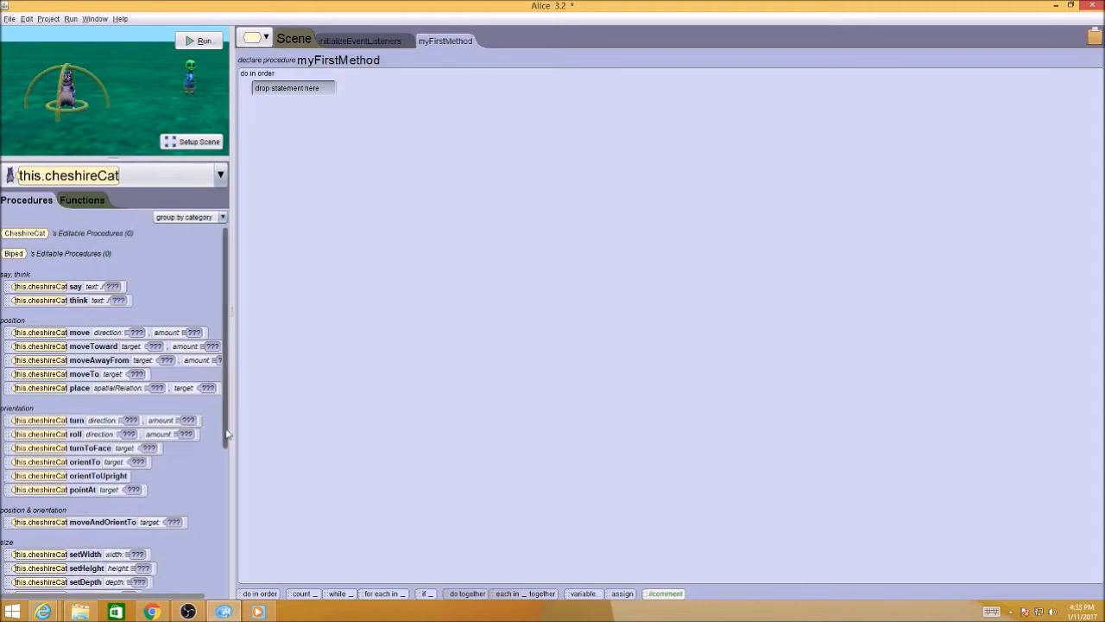
pyautogui.scroll(-3)
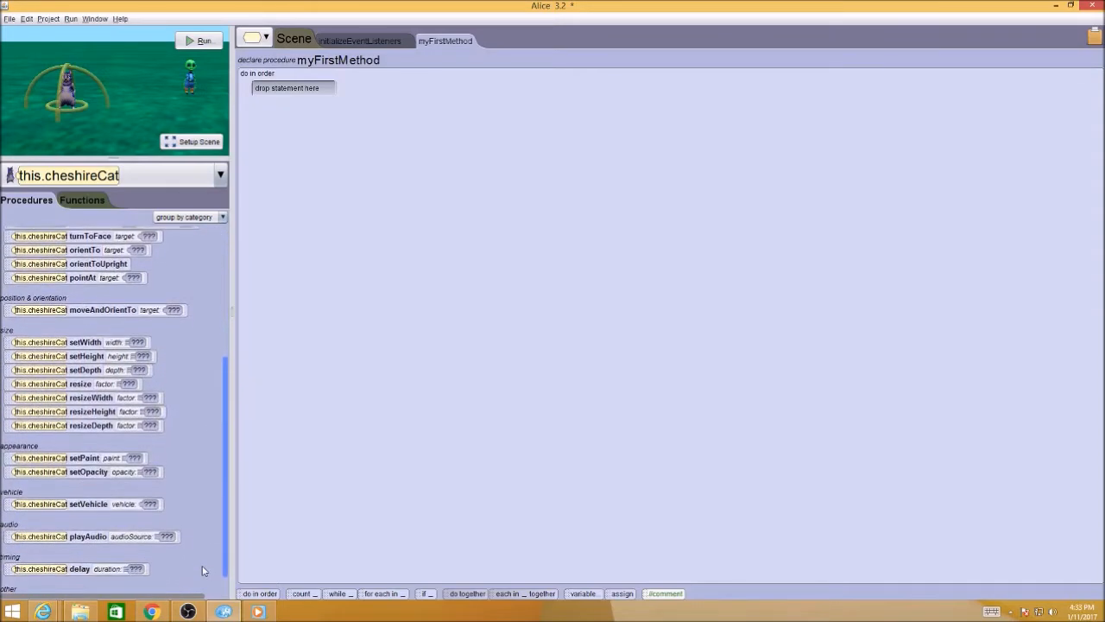
pyautogui.moveTo(66, 383)
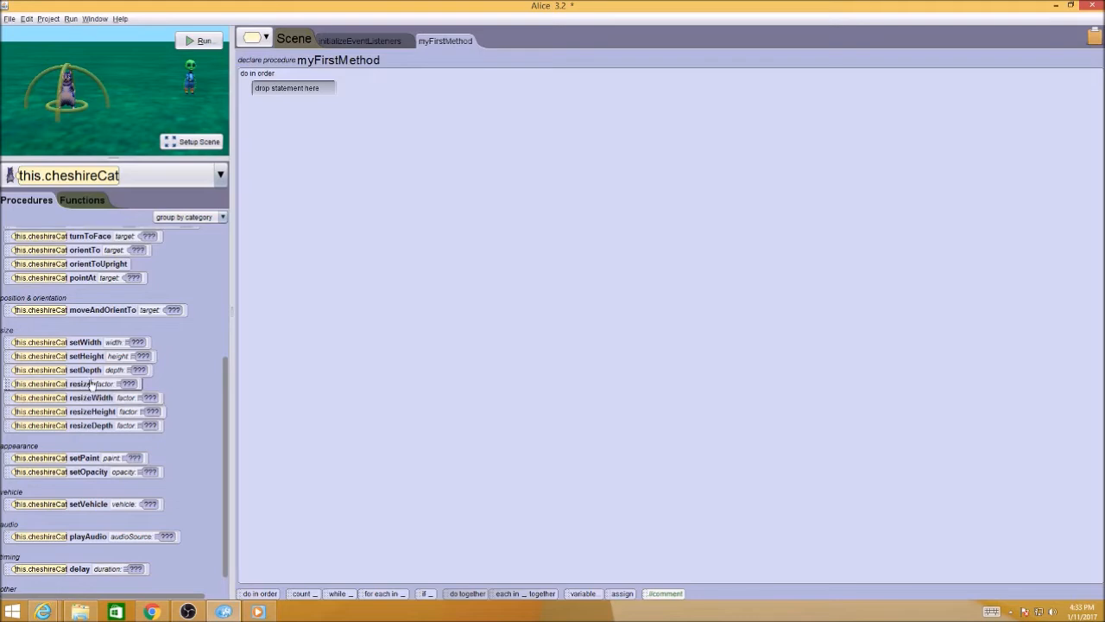
pyautogui.moveTo(86, 431)
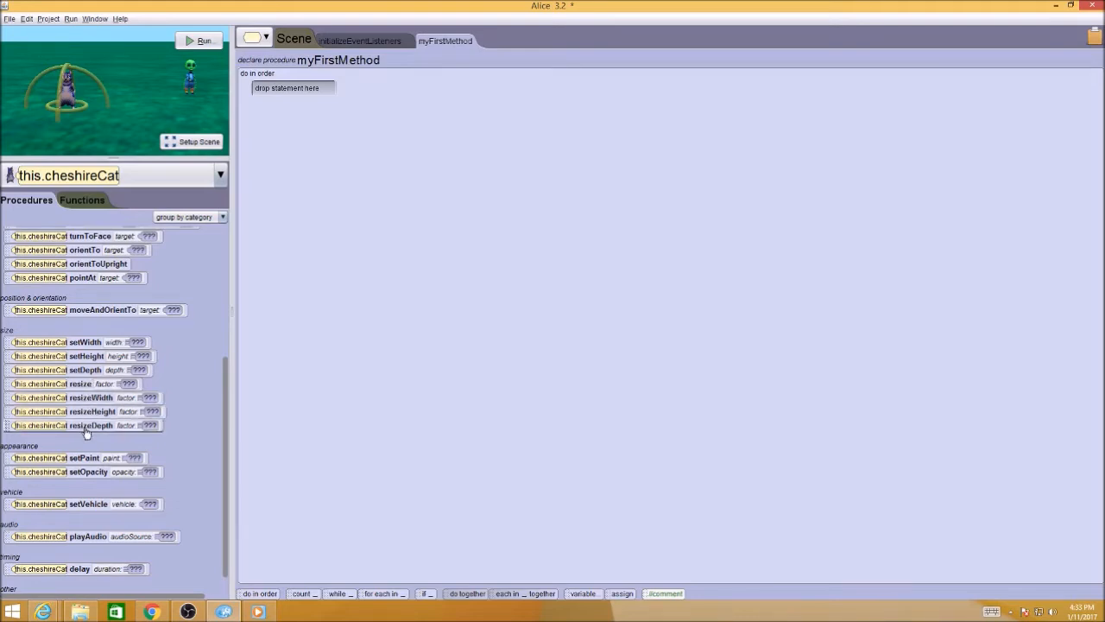
pyautogui.moveTo(90, 462)
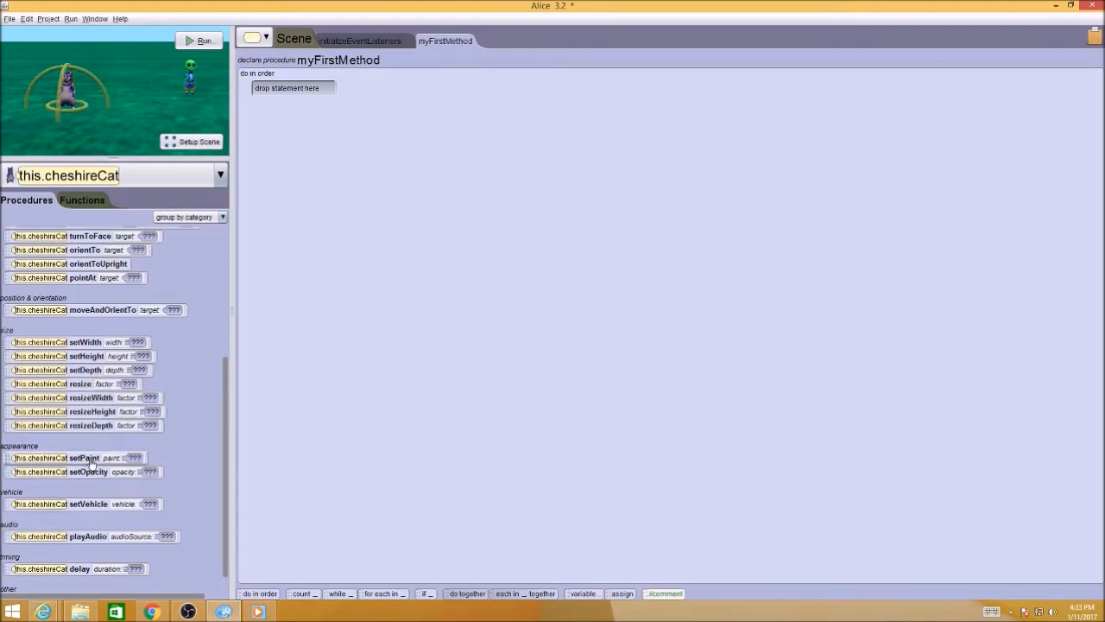
pyautogui.moveTo(87, 569)
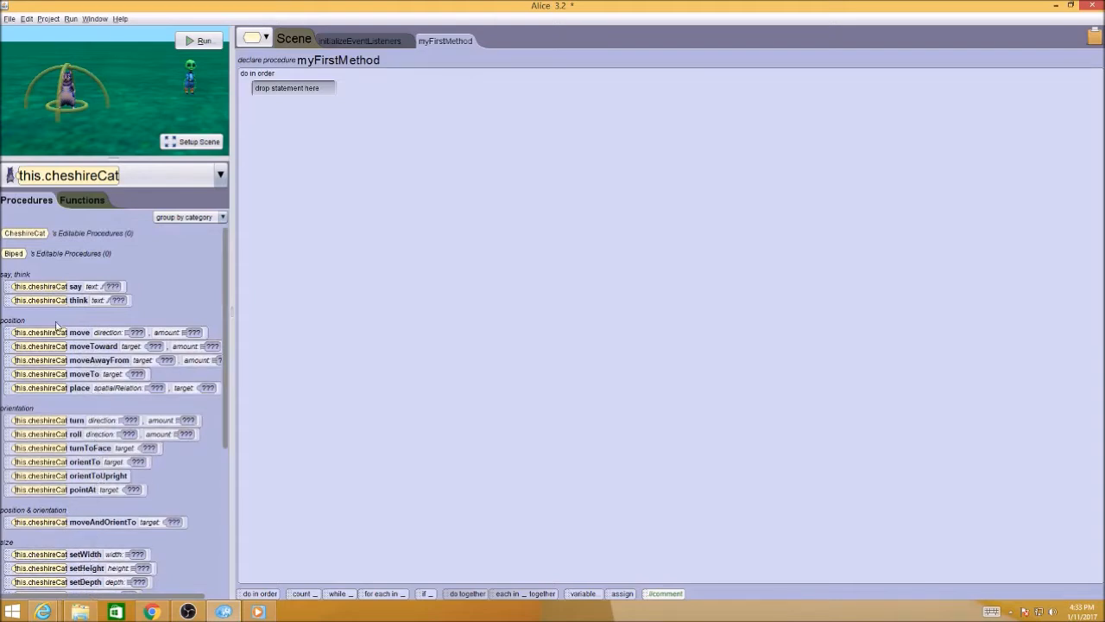
pyautogui.moveTo(221, 273)
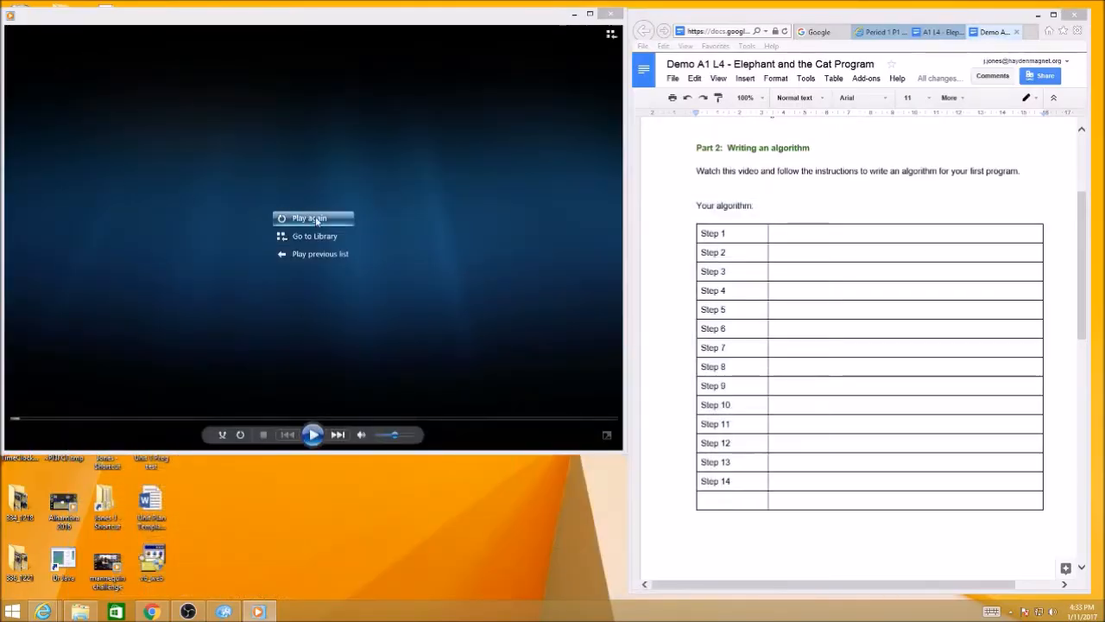
# Step: Replay the video's opening, pausing after the cat's first action, then restart it
pyautogui.click(308, 218)
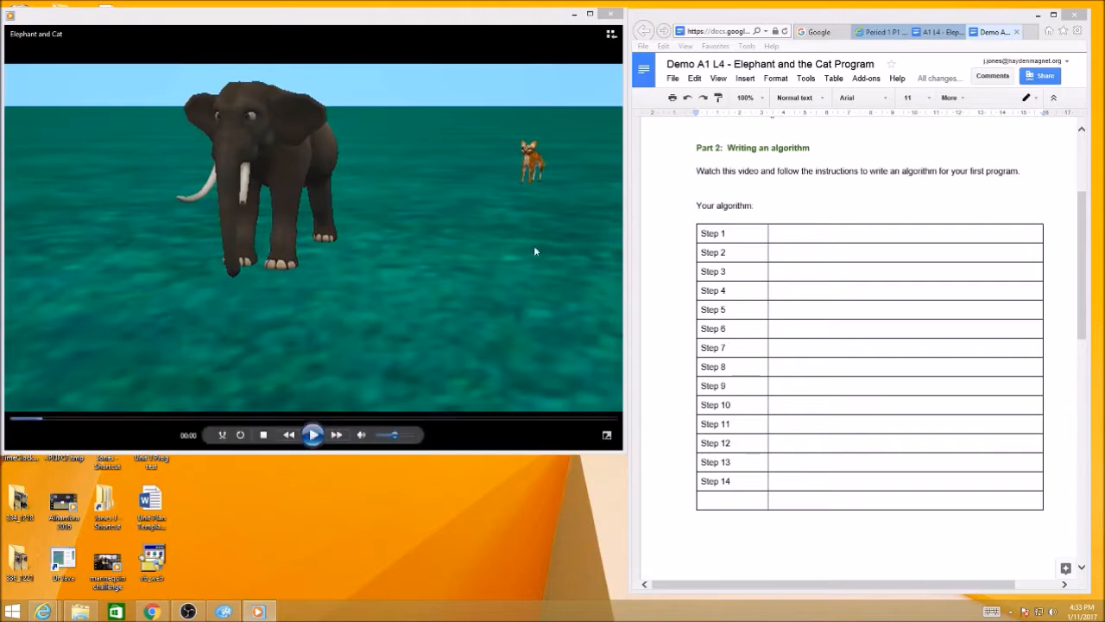
pyautogui.moveTo(440, 269)
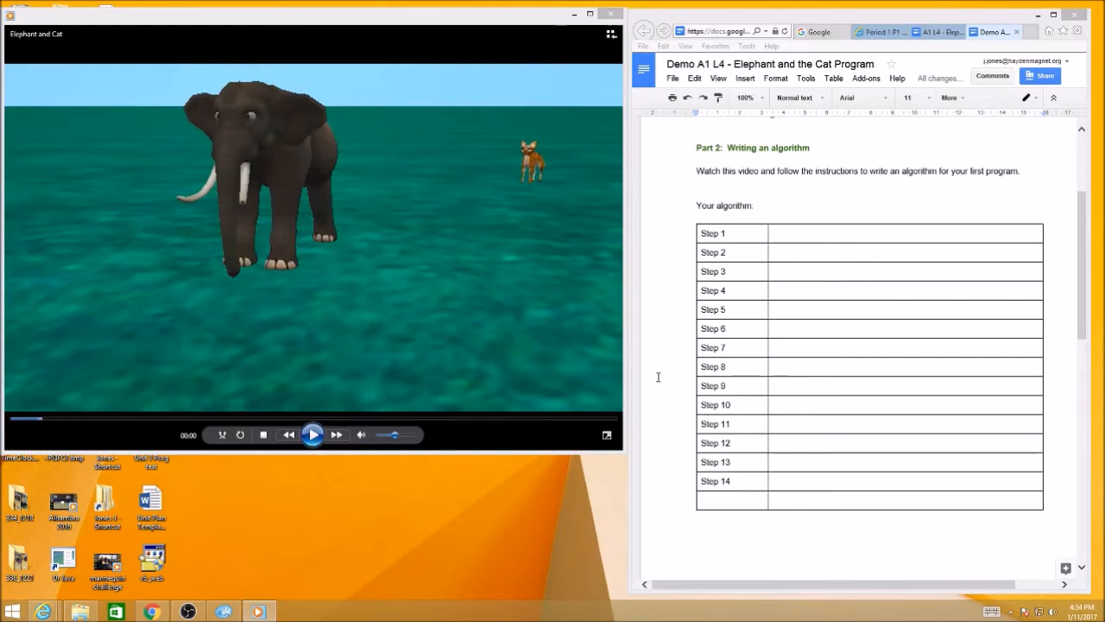
pyautogui.moveTo(411, 410)
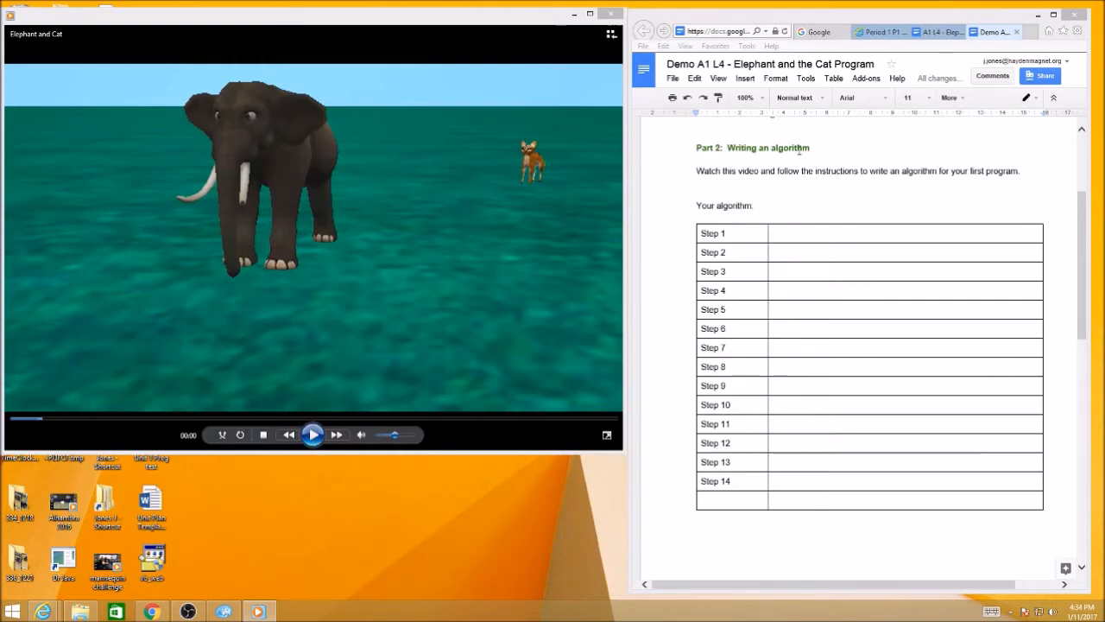
pyautogui.moveTo(525, 259)
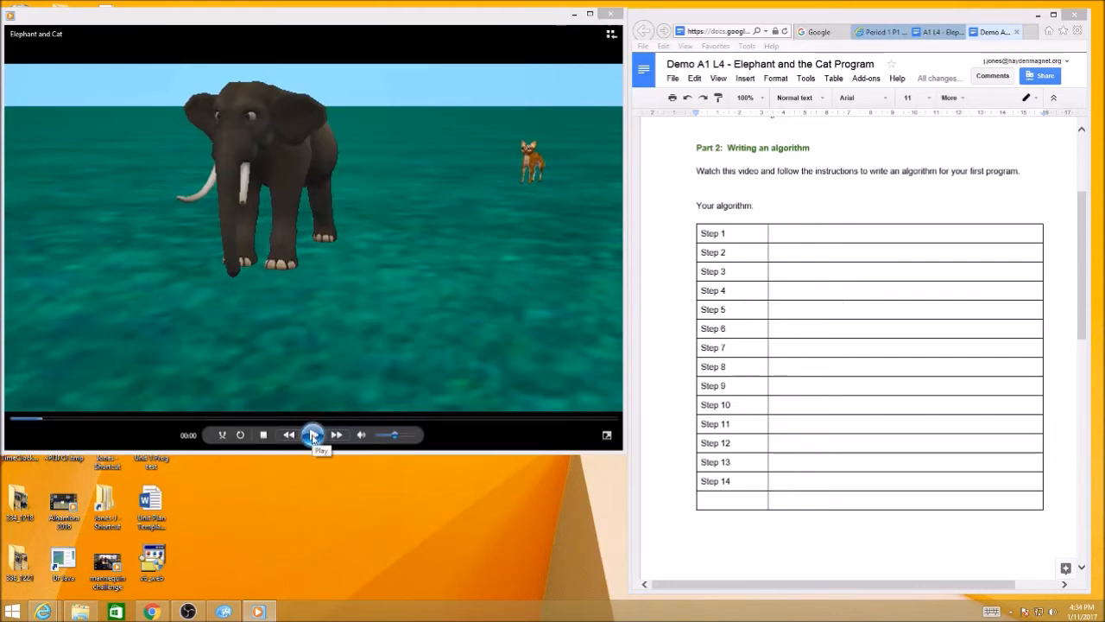
pyautogui.click(313, 435)
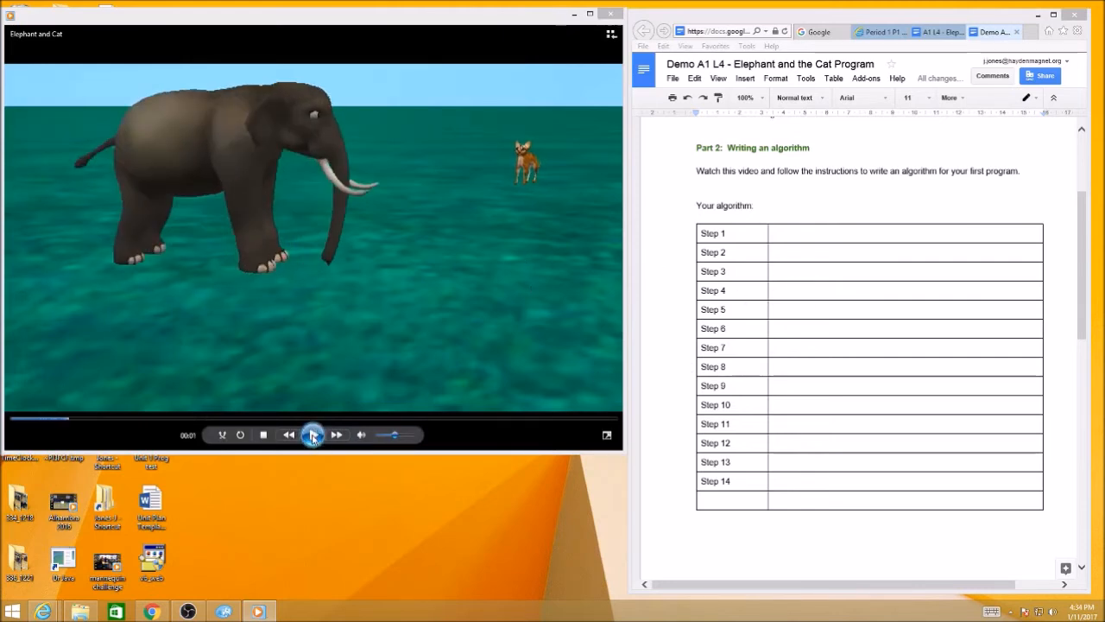
pyautogui.click(313, 436)
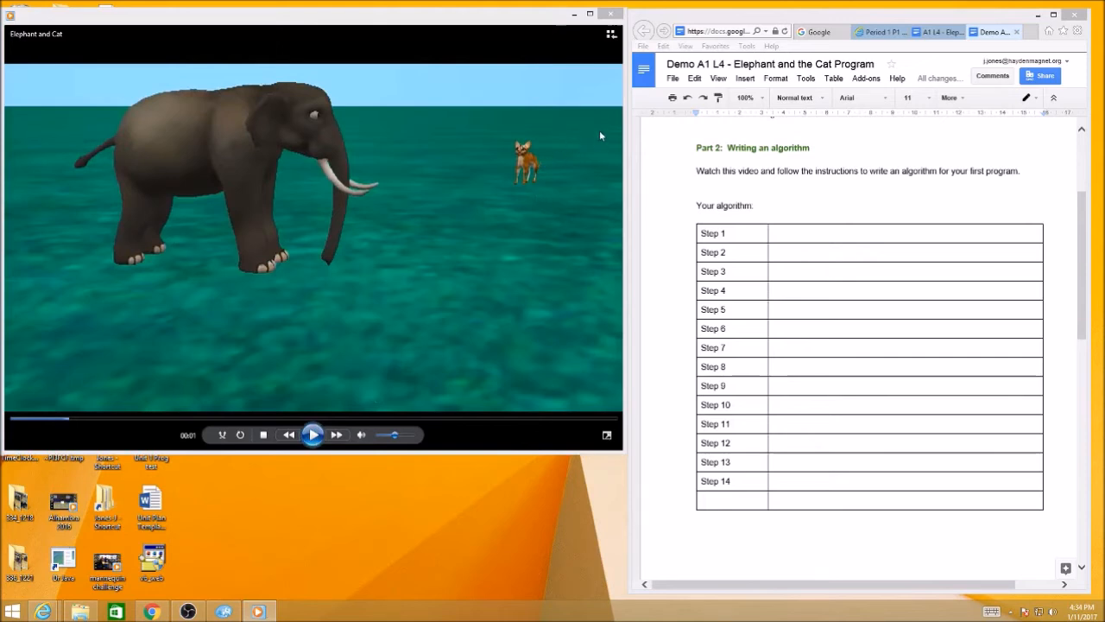
pyautogui.moveTo(346, 392)
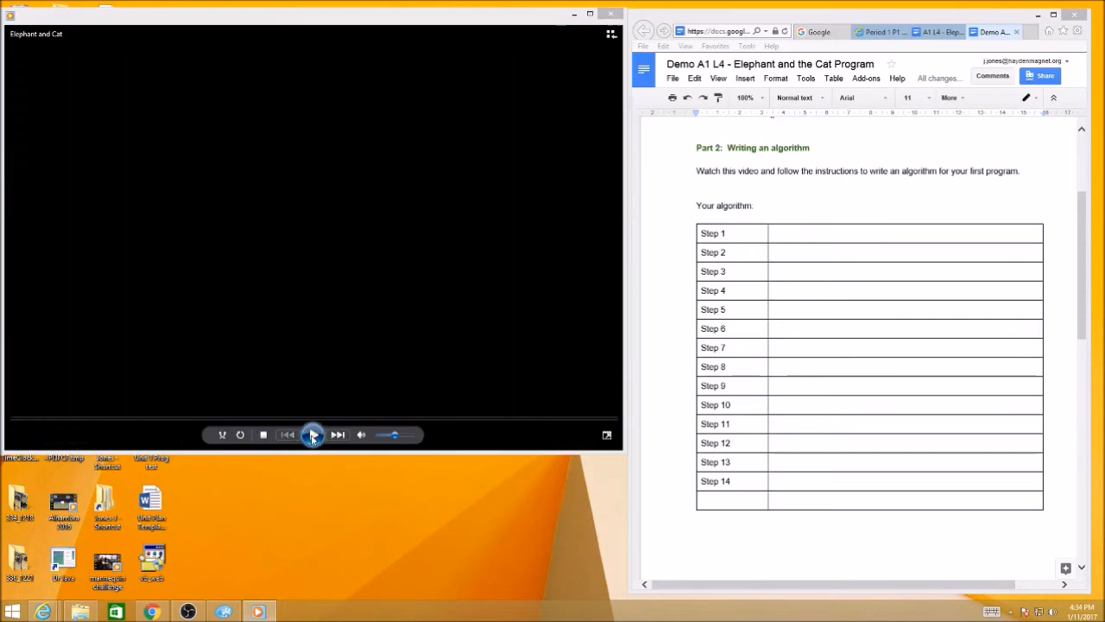
pyautogui.click(313, 436)
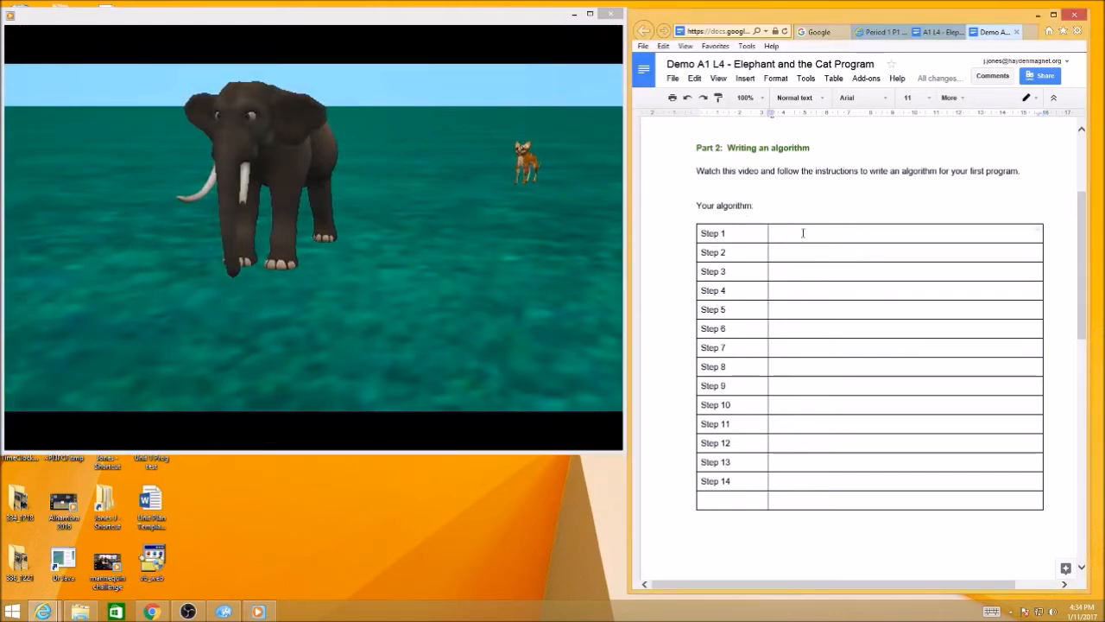
# Step: Enter "Cat moves forward 2 meters" as Step 1 of the algorithm table
pyautogui.write('Cat move')
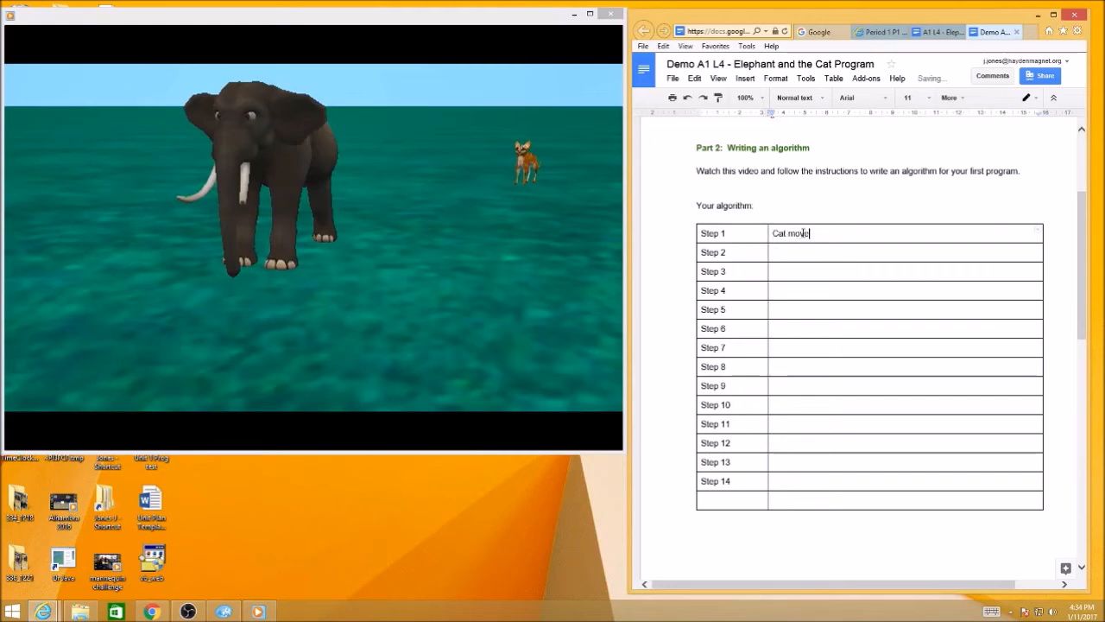
pyautogui.write('s forward 2')
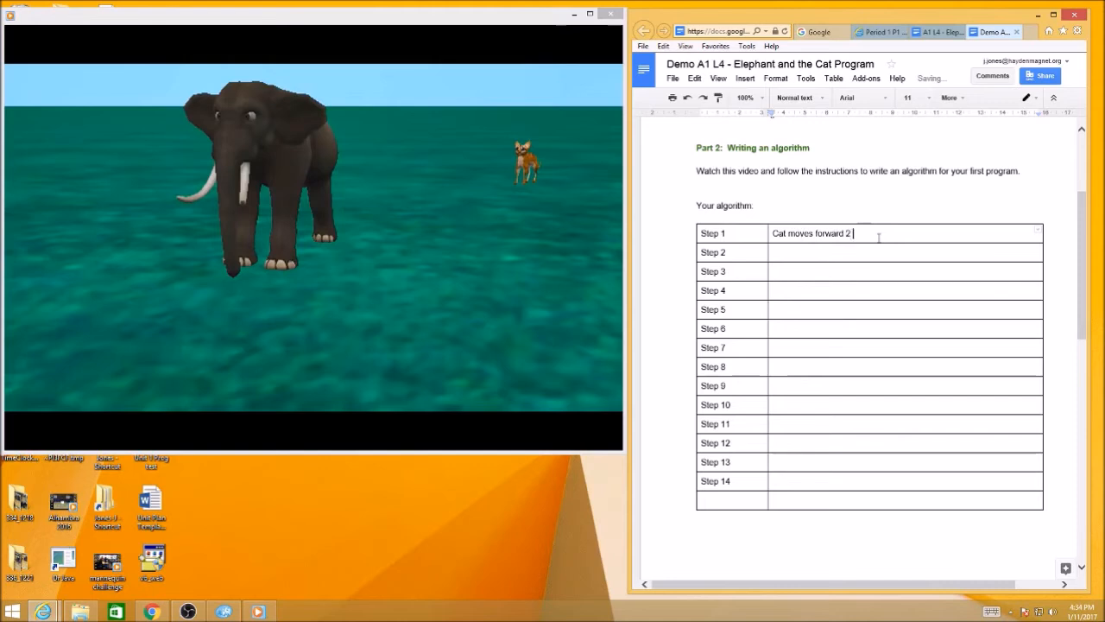
pyautogui.write('meters')
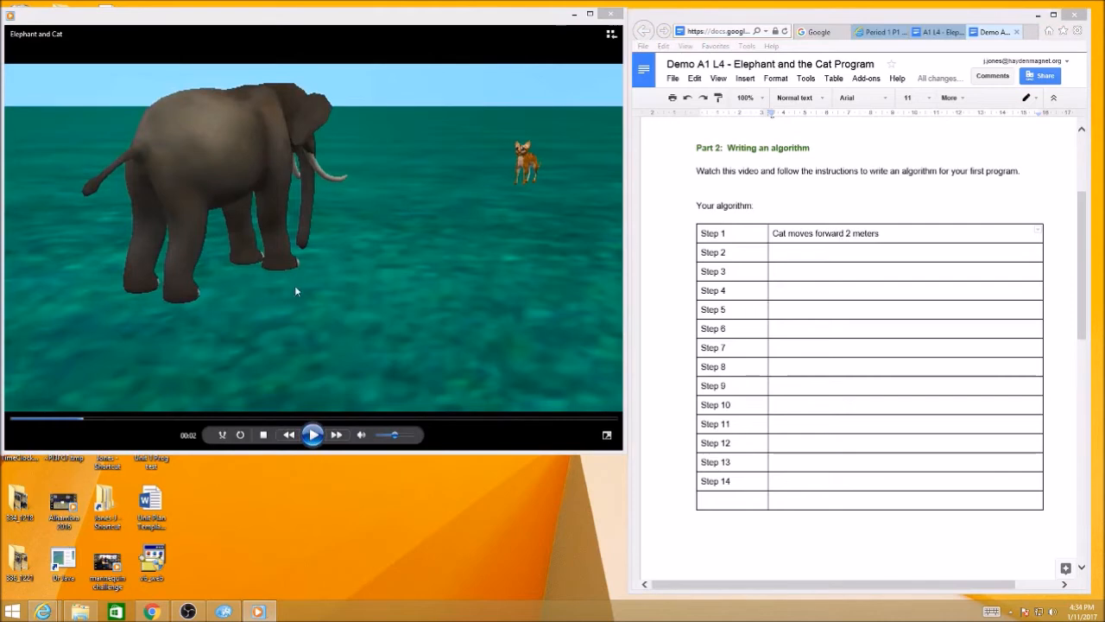
pyautogui.moveTo(324, 245)
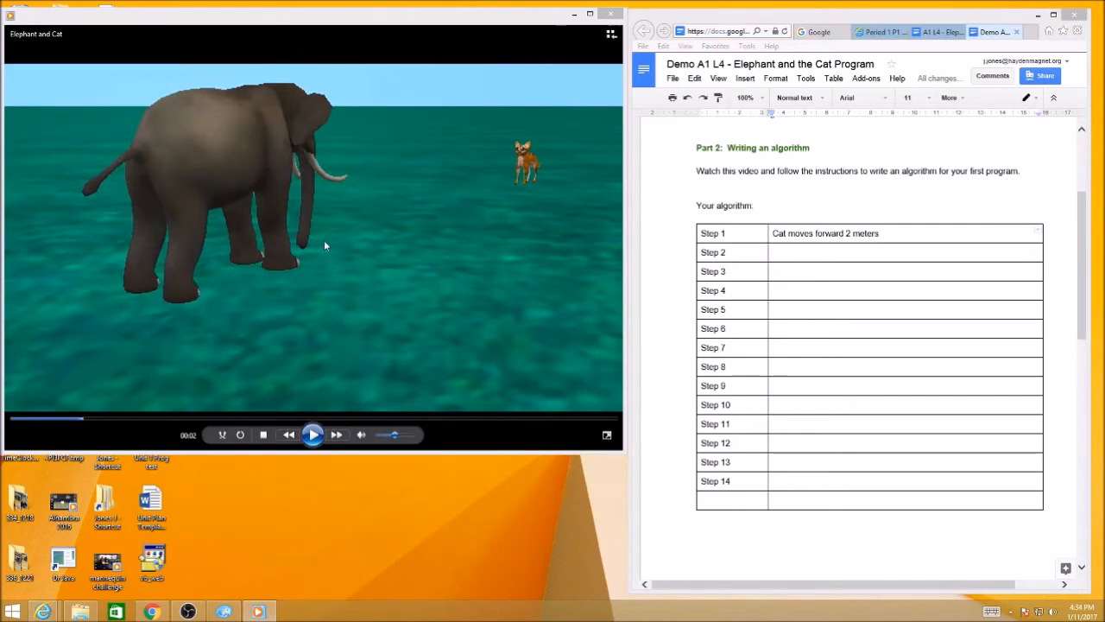
pyautogui.moveTo(193, 227)
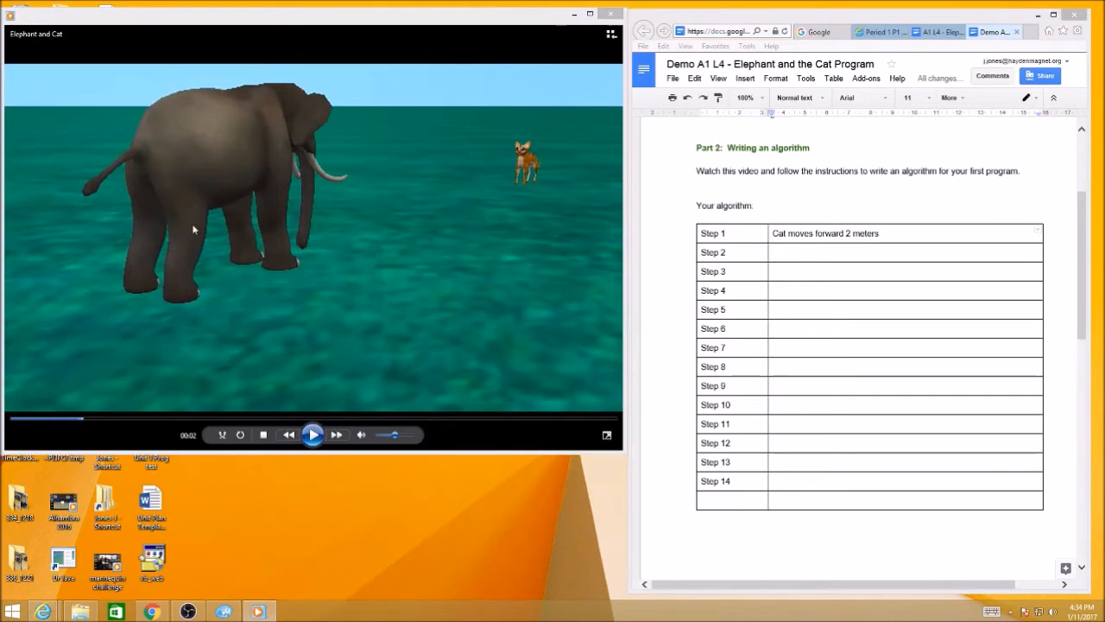
# Step: Enter "Elephant turns to face cat" as Step 2
pyautogui.click(798, 252)
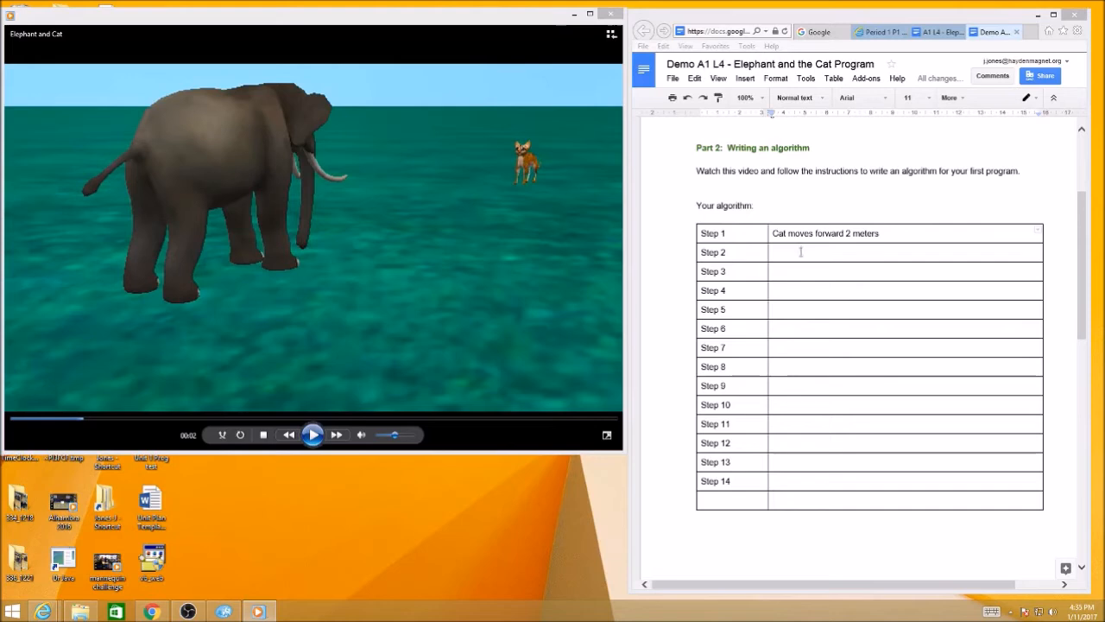
pyautogui.write('Elephant turns to face')
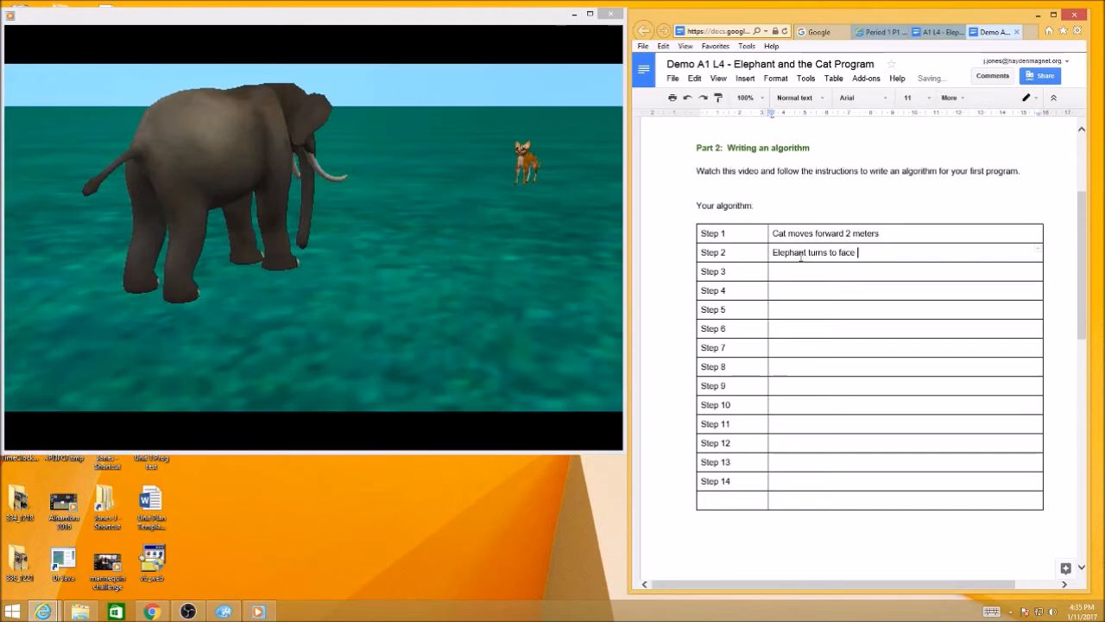
pyautogui.write('cat')
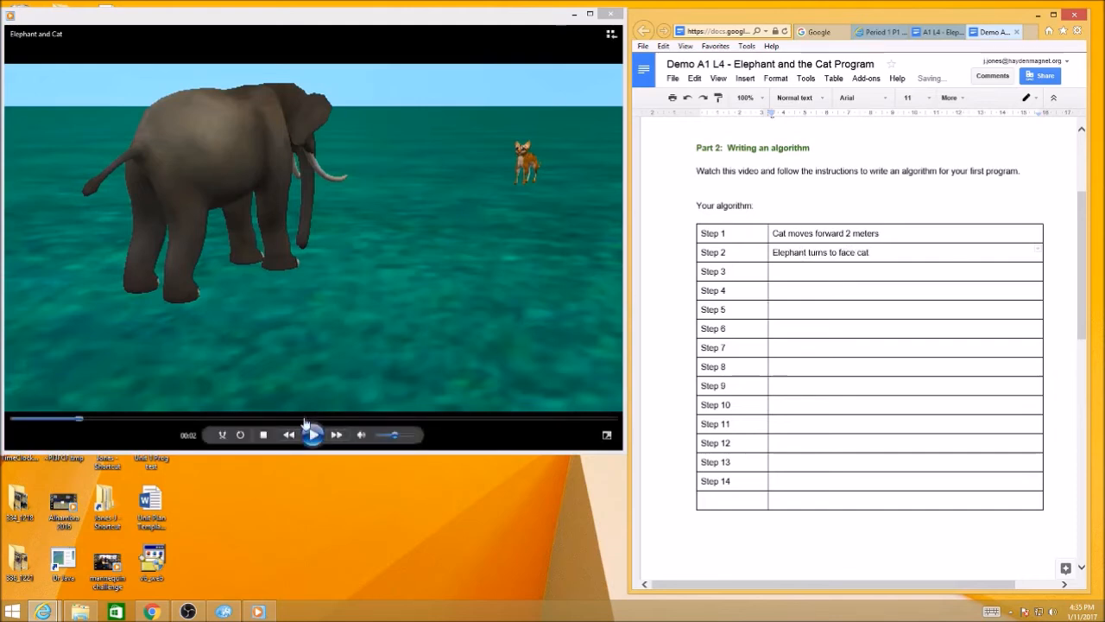
# Step: Watch the elephant speak and record Step 3 as "Elephant says 'Away with you'"
pyautogui.click(311, 435)
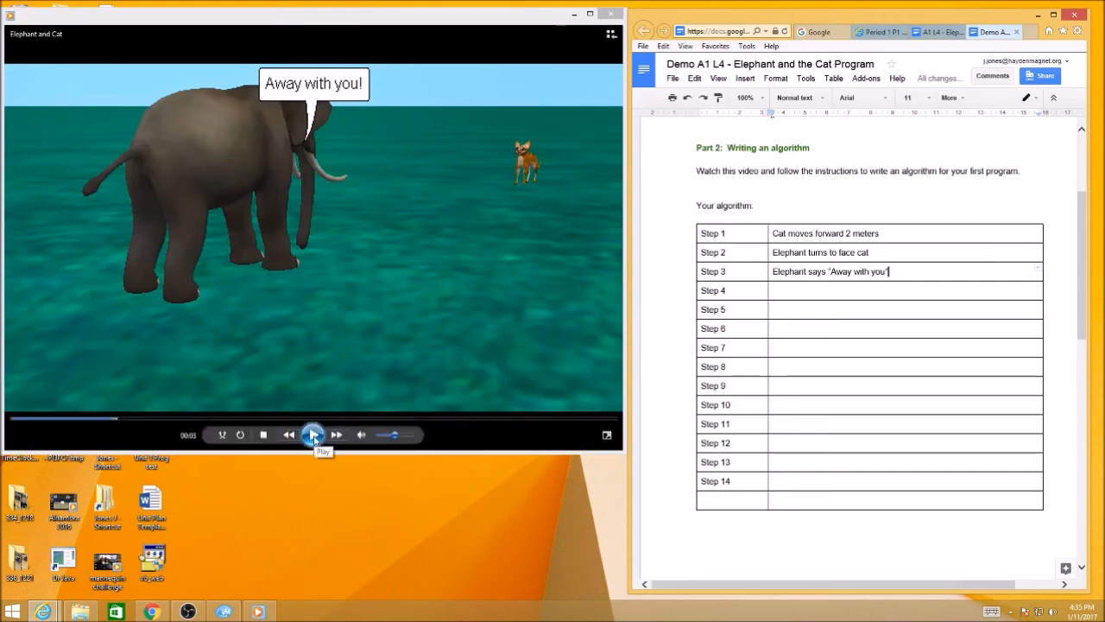
pyautogui.click(312, 435)
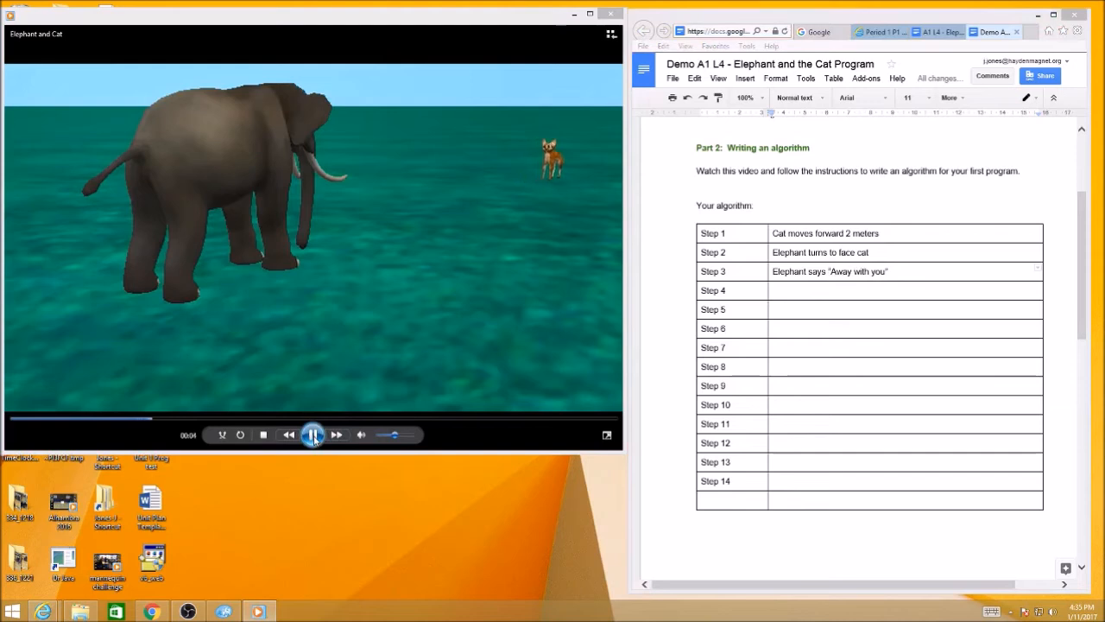
pyautogui.click(312, 435)
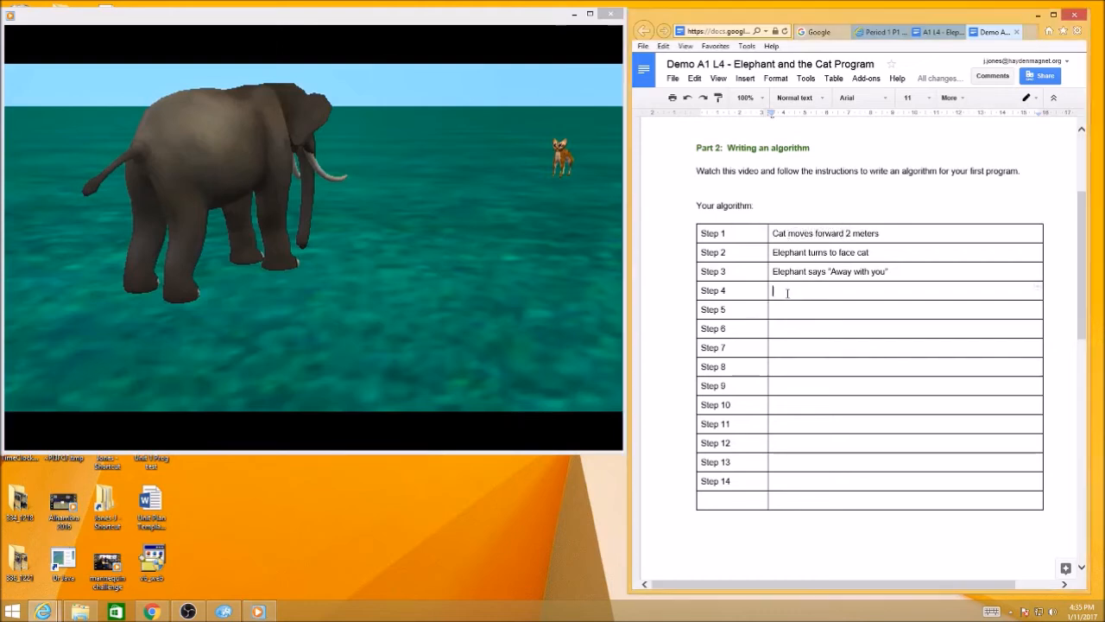
# Step: Enter "Cat moves backward 2 meters" as Step 4 and watch to the elephant's speech
pyautogui.write('Cat moves backw')
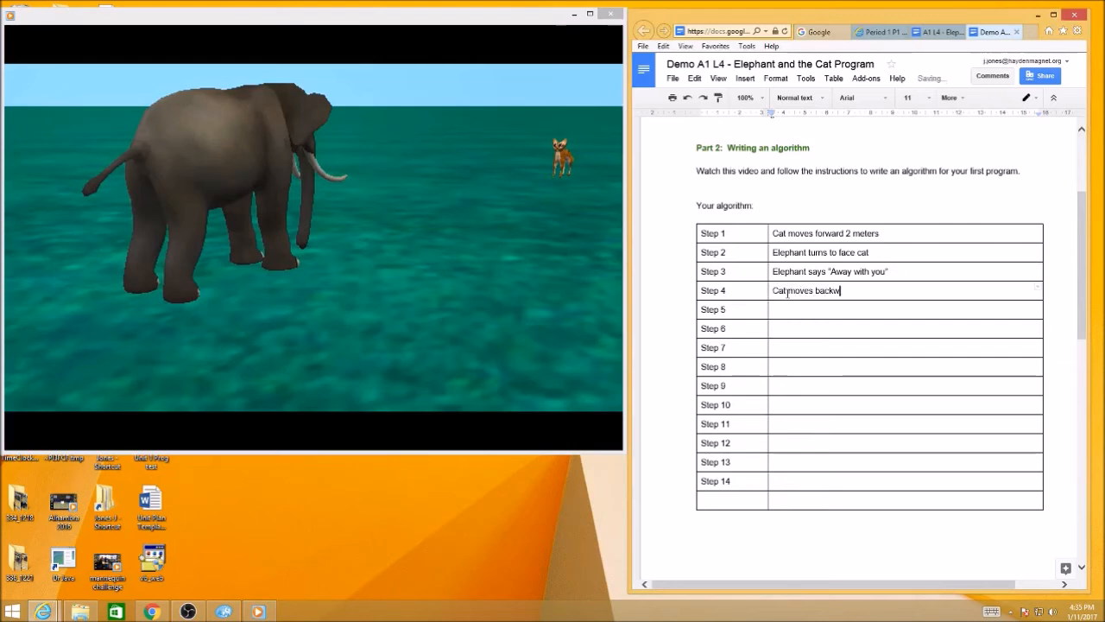
pyautogui.write('ard 2 meters')
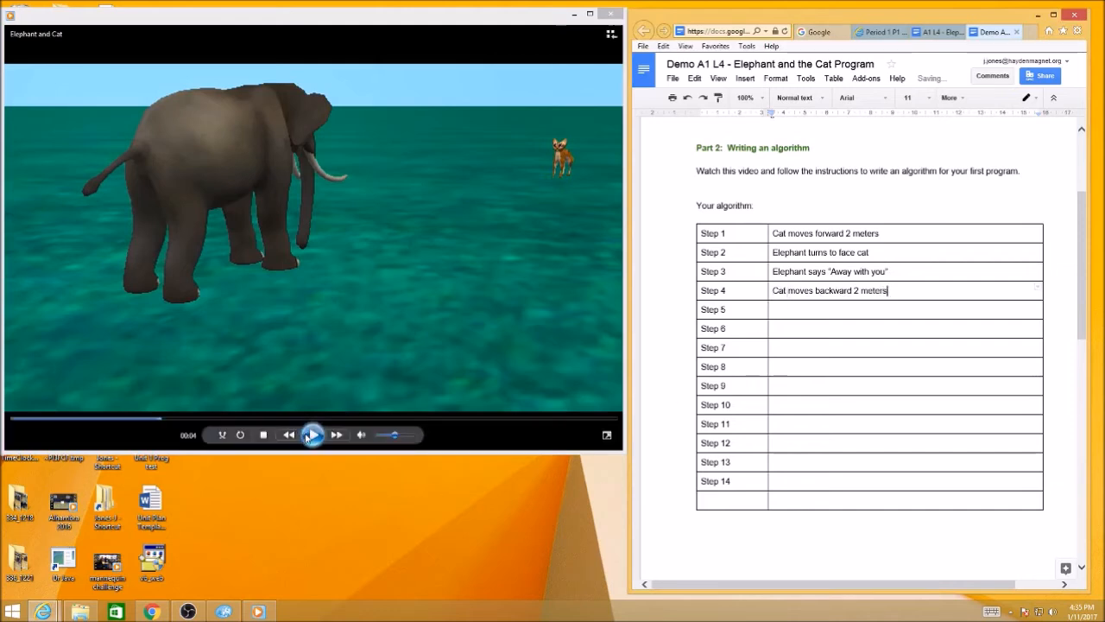
pyautogui.click(313, 435)
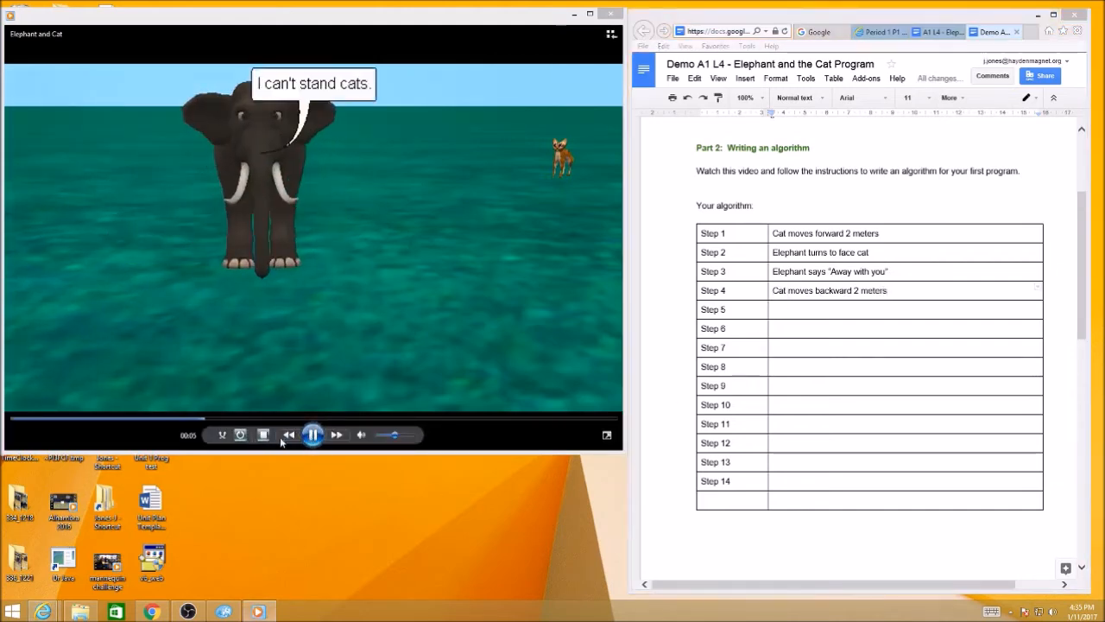
pyautogui.click(313, 433)
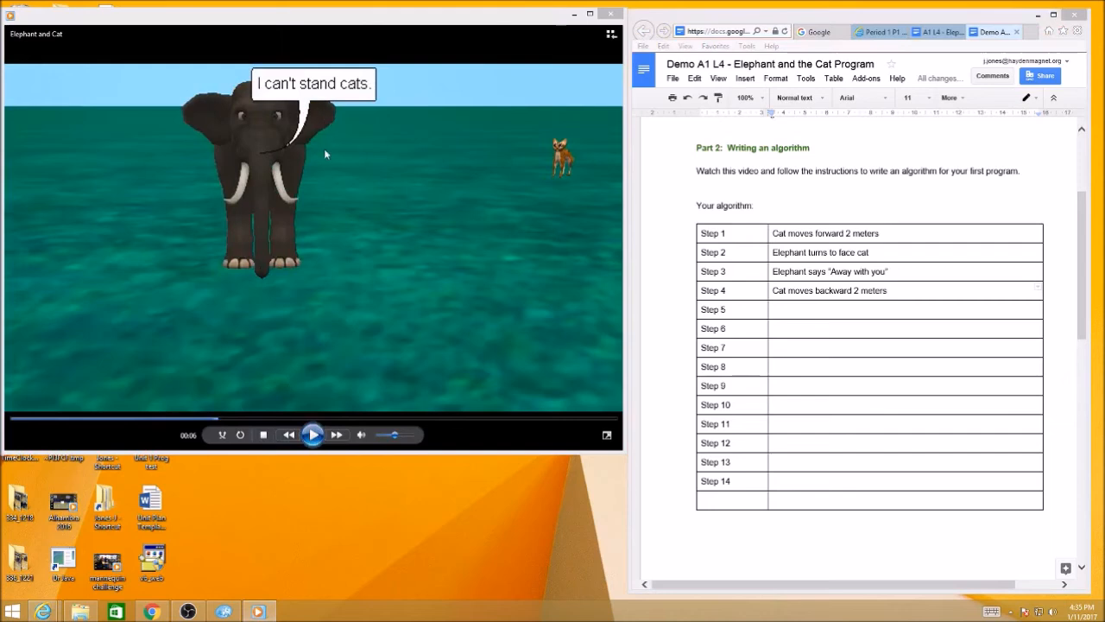
pyautogui.moveTo(326, 371)
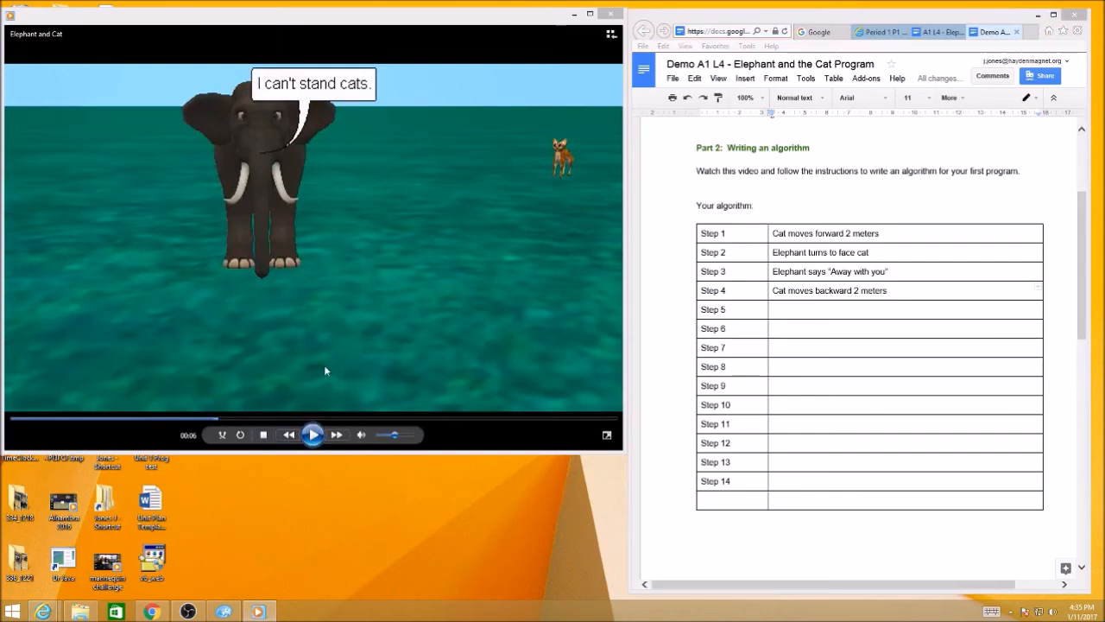
pyautogui.moveTo(304, 124)
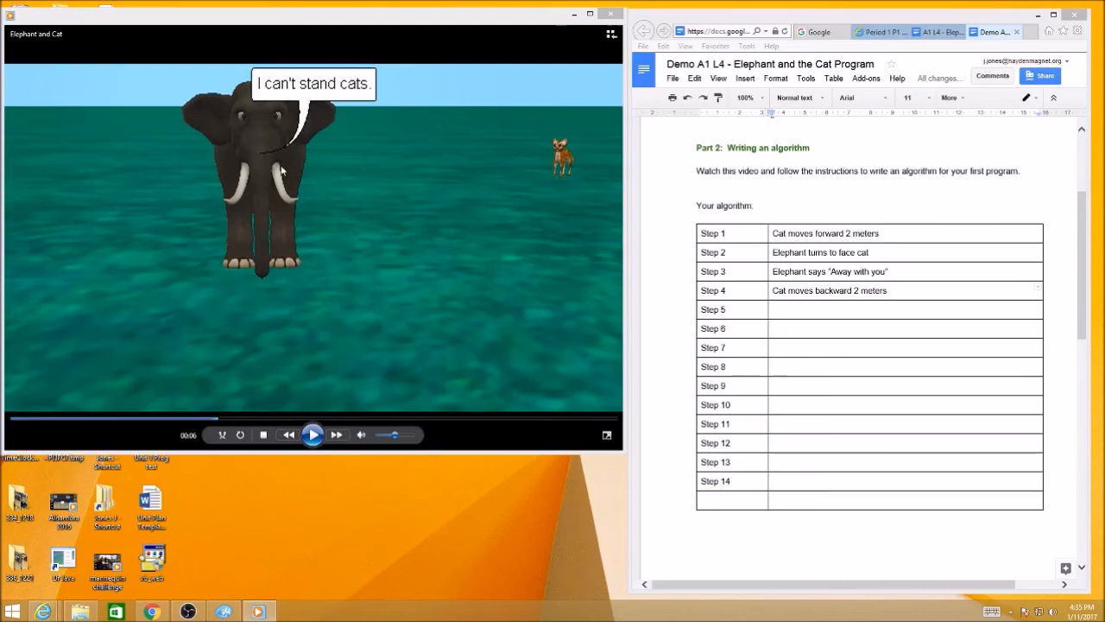
pyautogui.moveTo(287, 209)
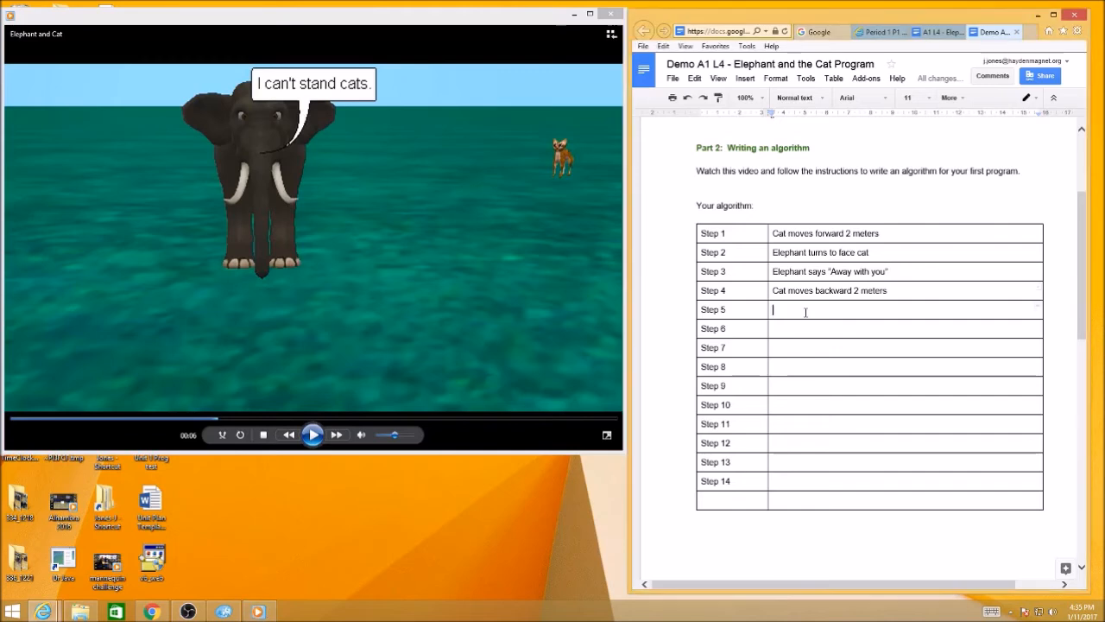
# Step: Enter Steps 5 and 6: elephant turns to face camera and says it can't stand cats
pyautogui.write('E')
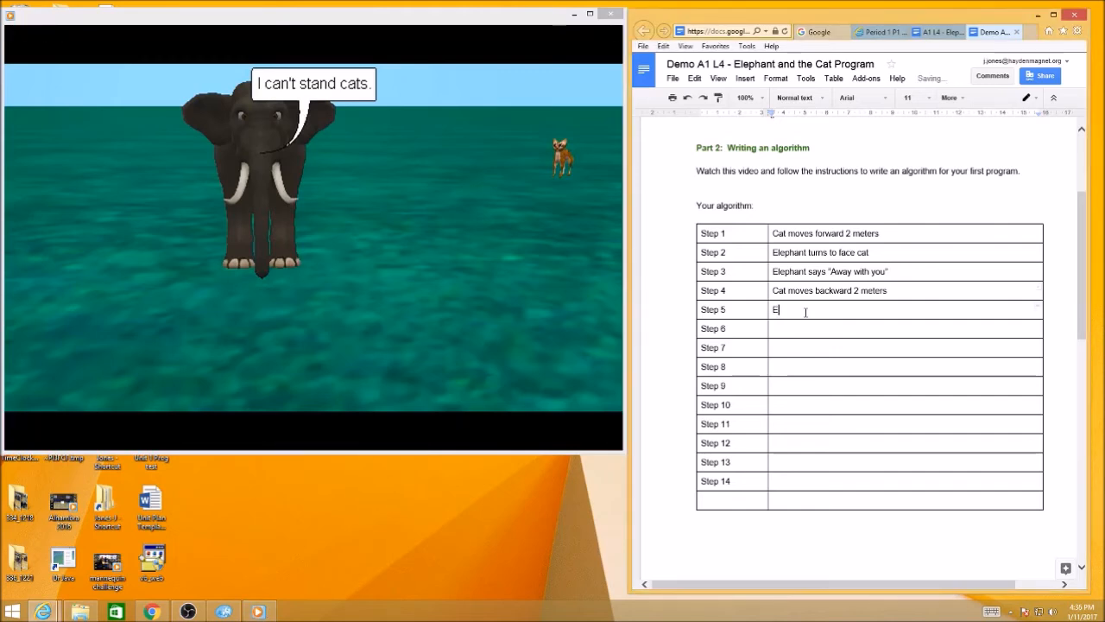
pyautogui.write('lephant turns to face camera')
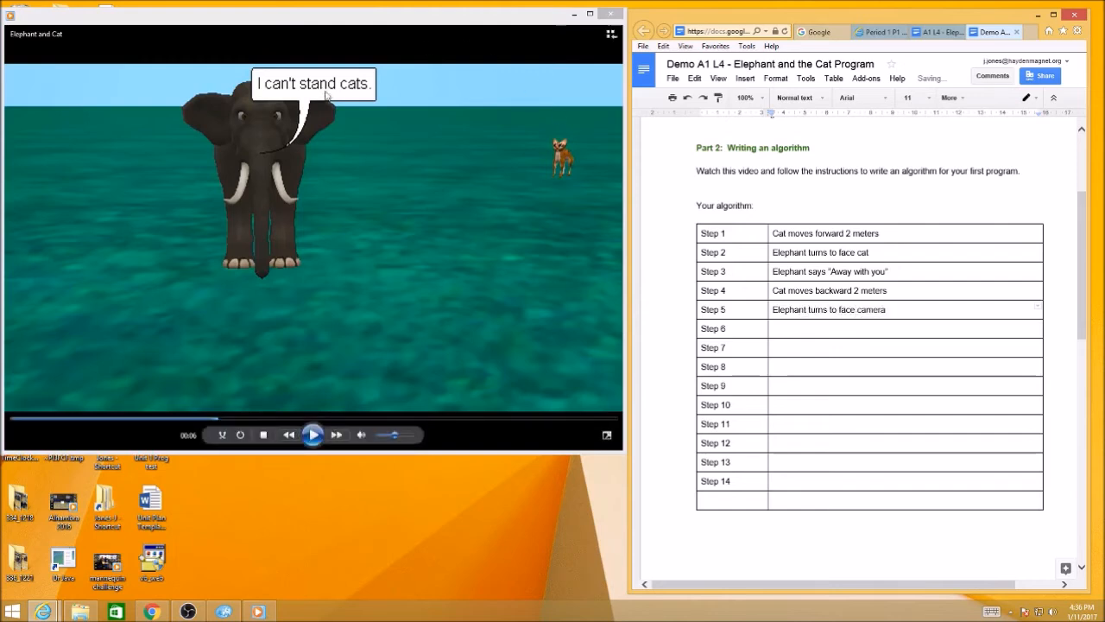
pyautogui.write('Elephant says "I can\'t')
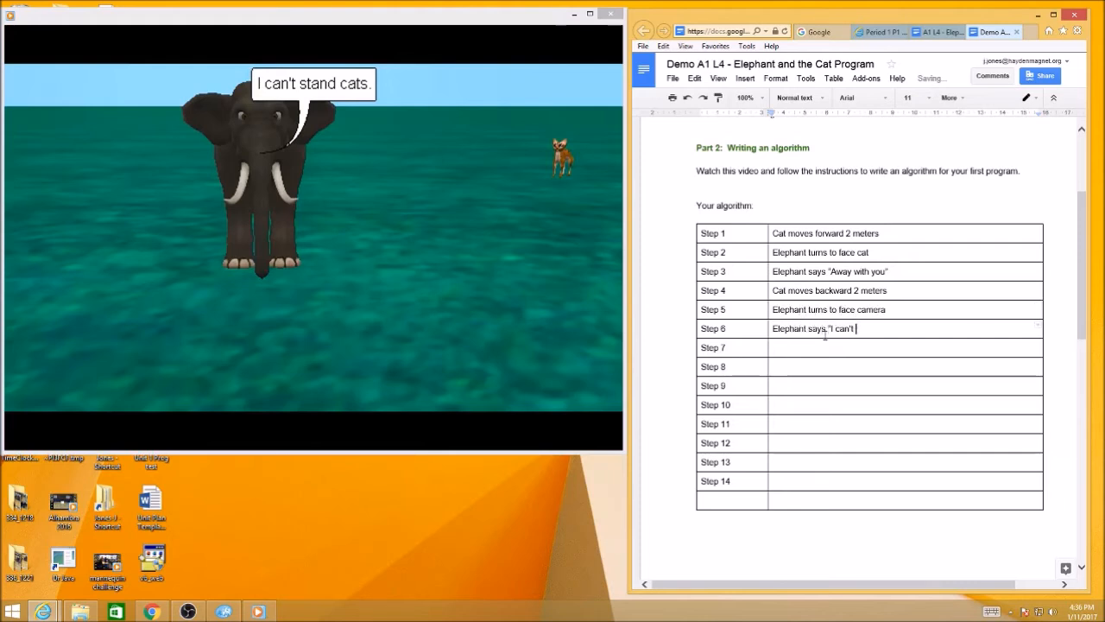
pyautogui.write('stand cats"')
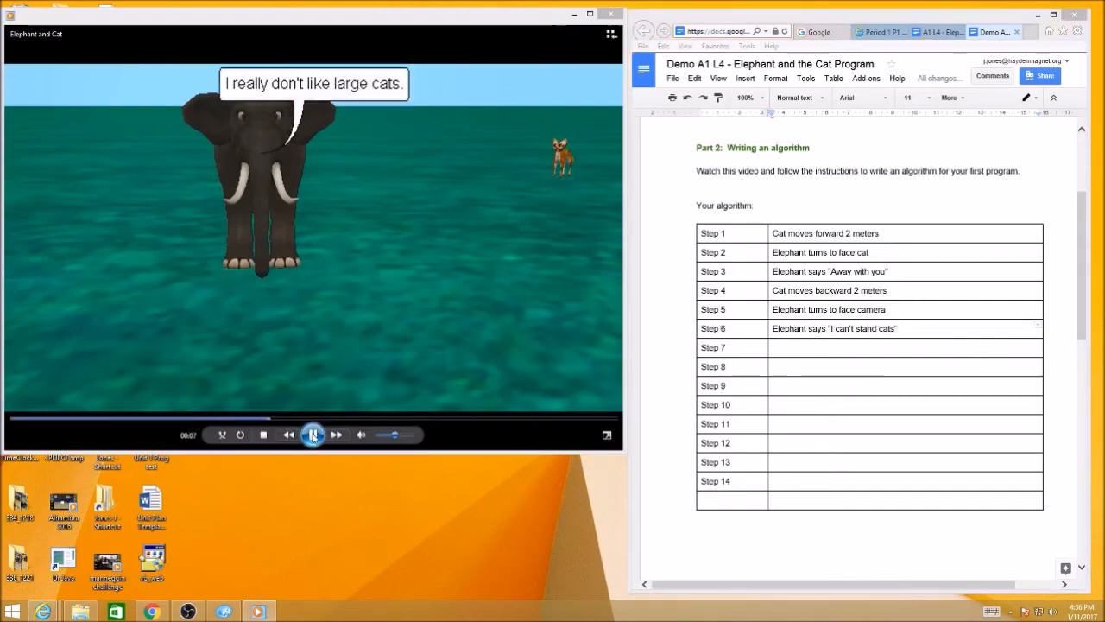
# Step: Pause after the elephant's next line and record it as Step 7 about cats
pyautogui.click(313, 435)
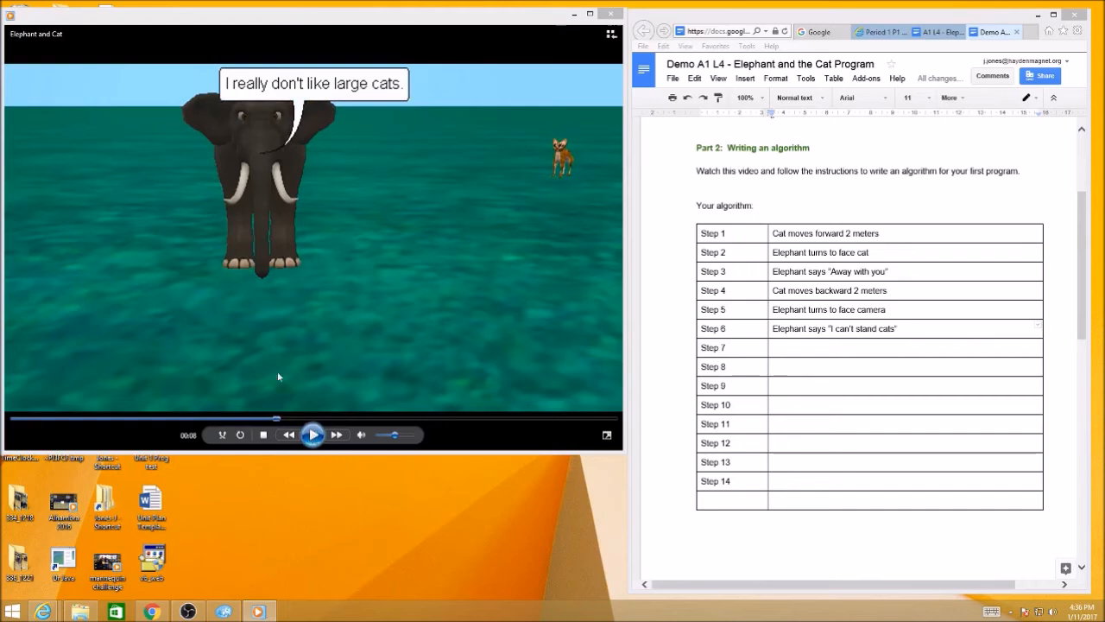
pyautogui.click(843, 347)
pyautogui.write('Elephant says "I really don\'t like large')
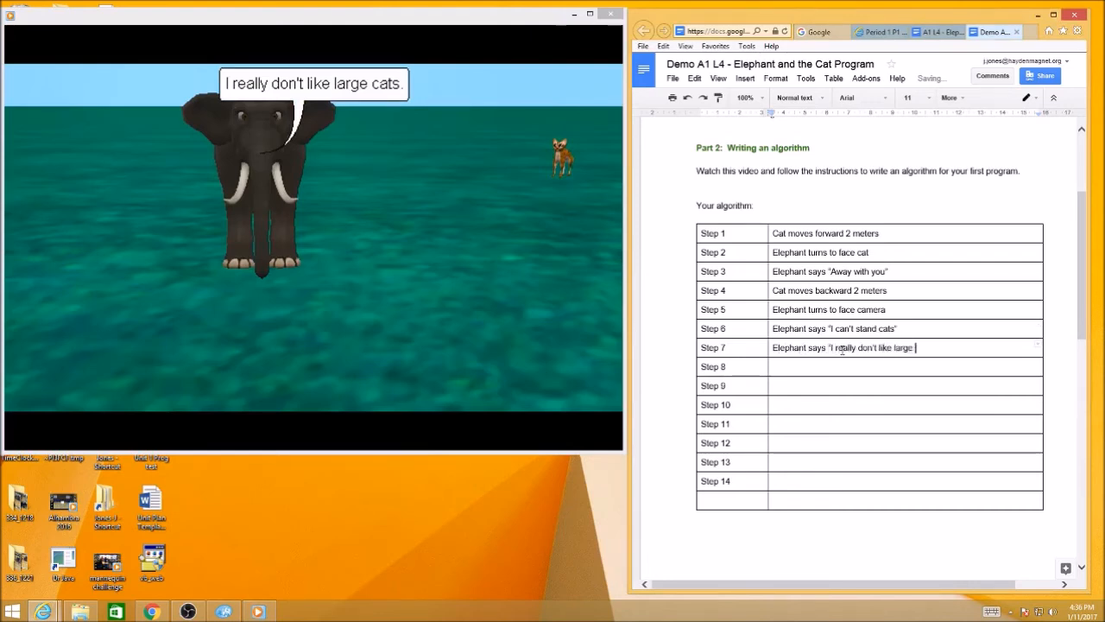
pyautogui.write("cats'")
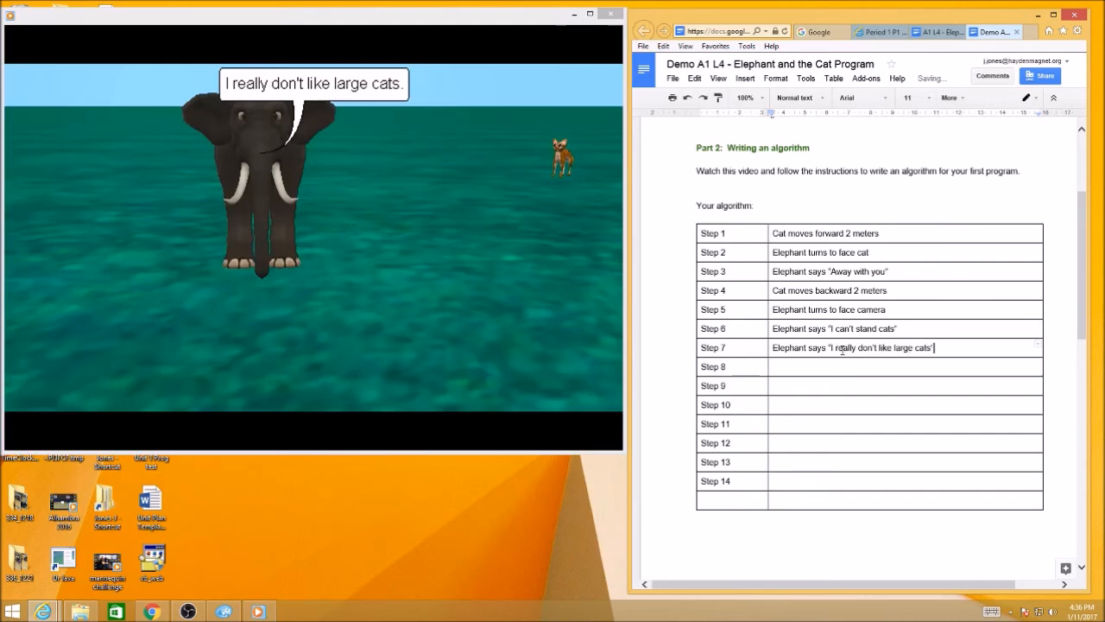
# Step: Watch the cat grow and enter "Cat resizes 2 times bigger" as Step 8
pyautogui.click(313, 435)
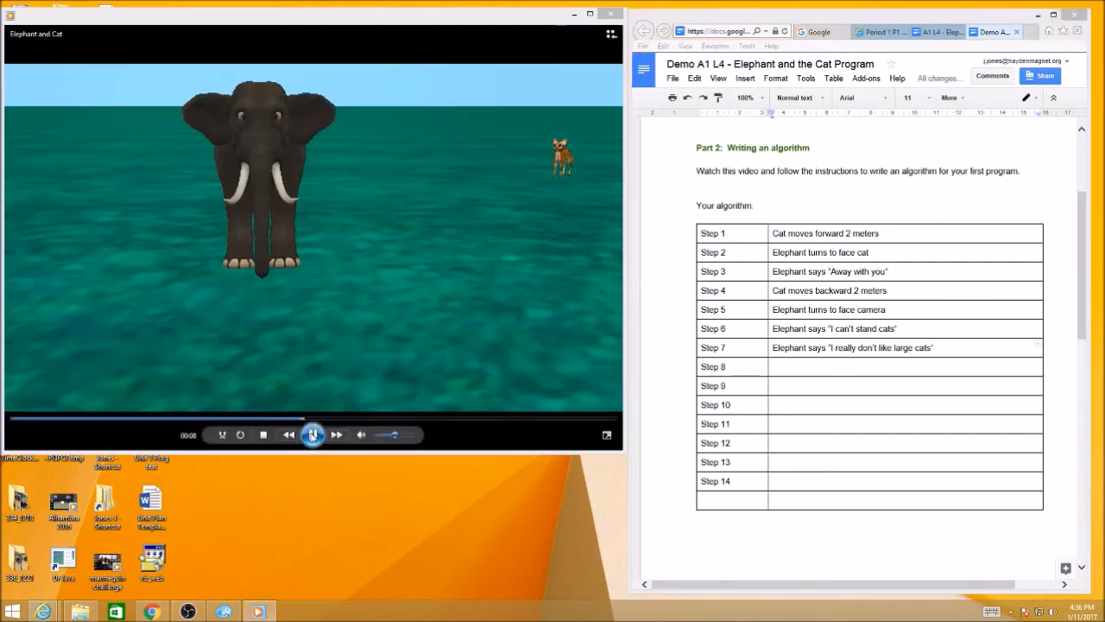
pyautogui.click(312, 435)
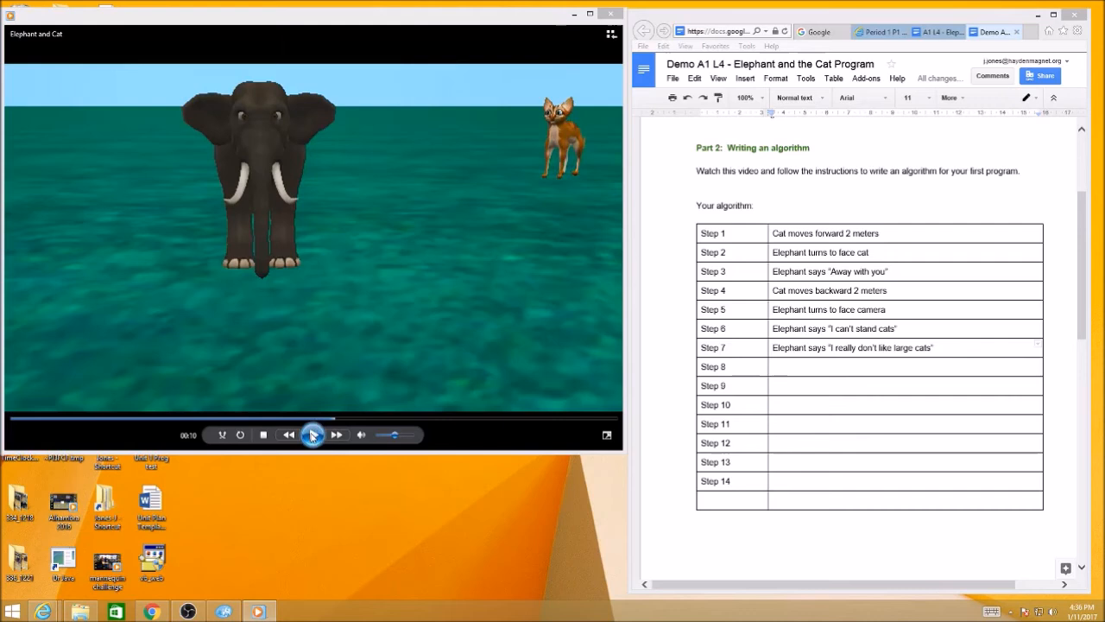
pyautogui.click(313, 435)
pyautogui.write('Cat resizes')
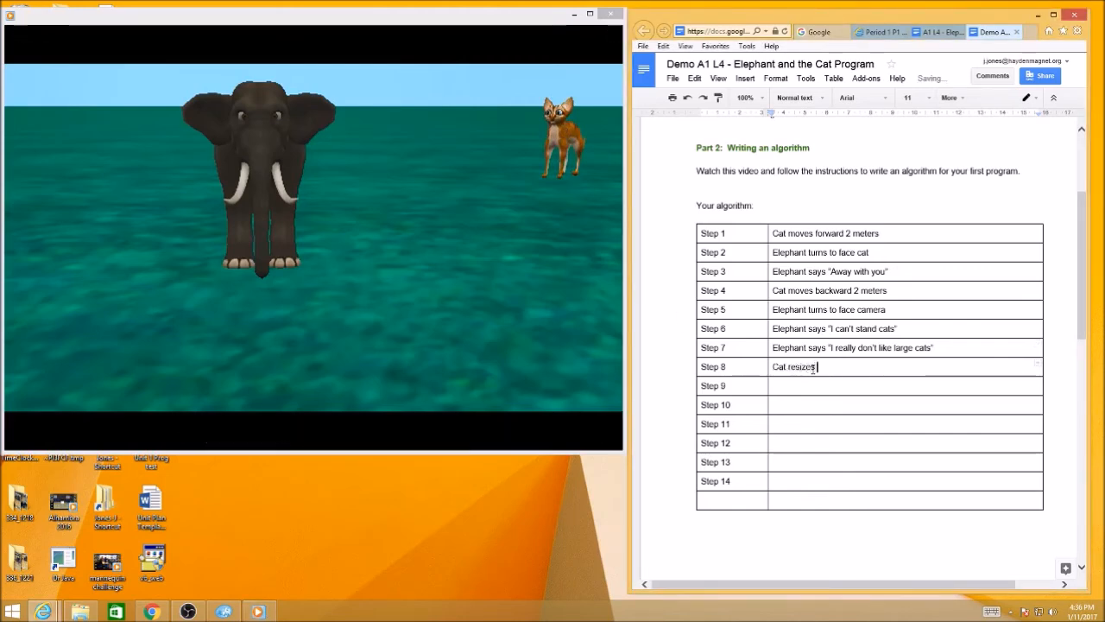
pyautogui.write('2')
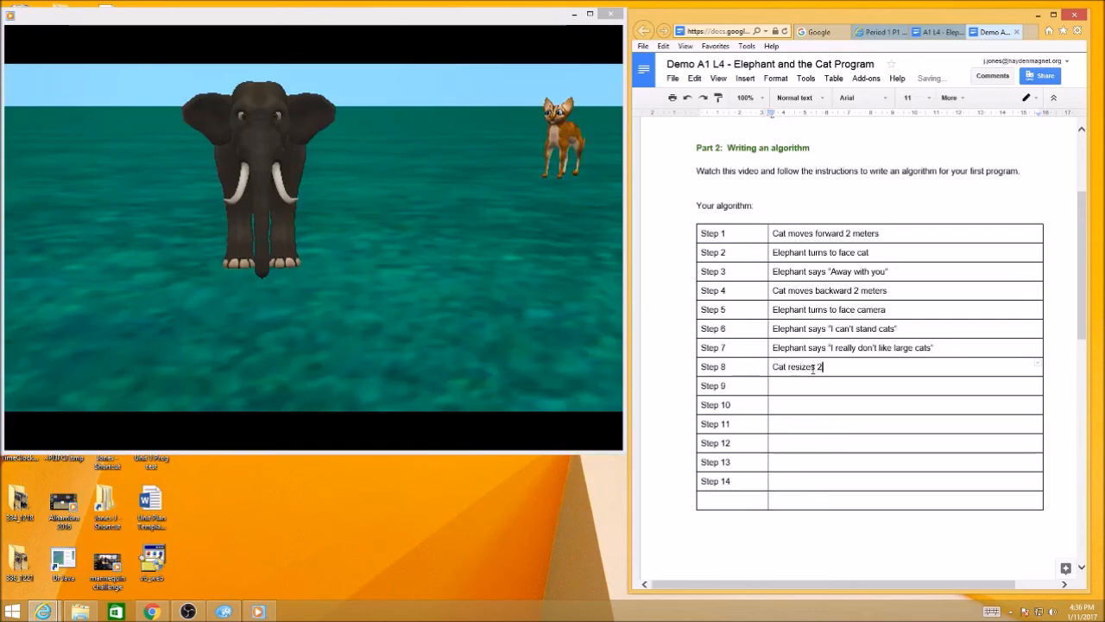
pyautogui.write('times')
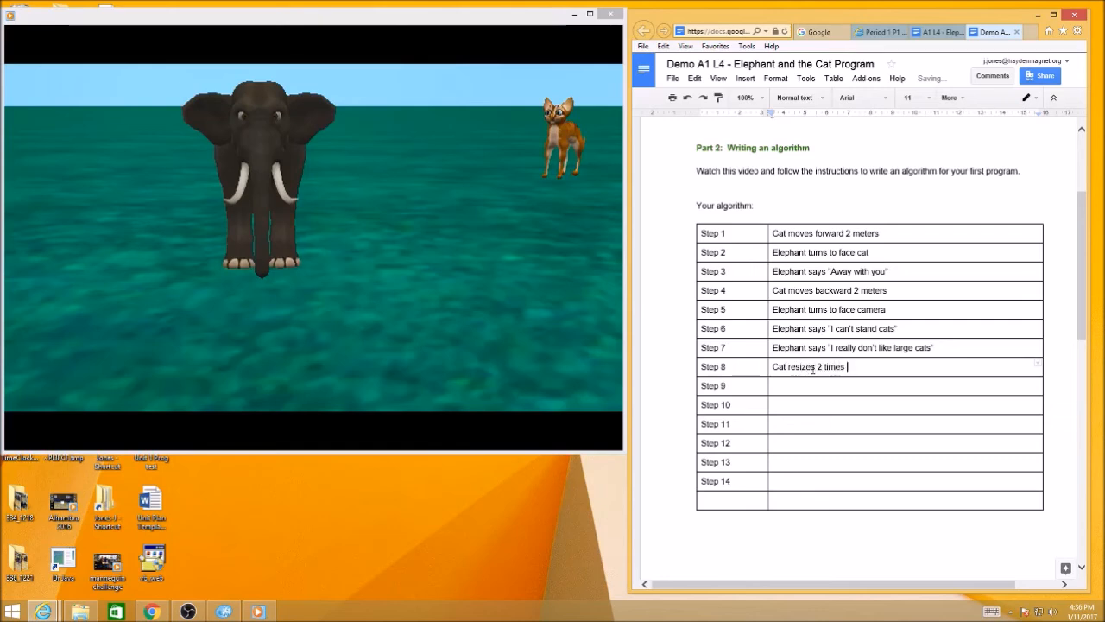
pyautogui.write('bigger')
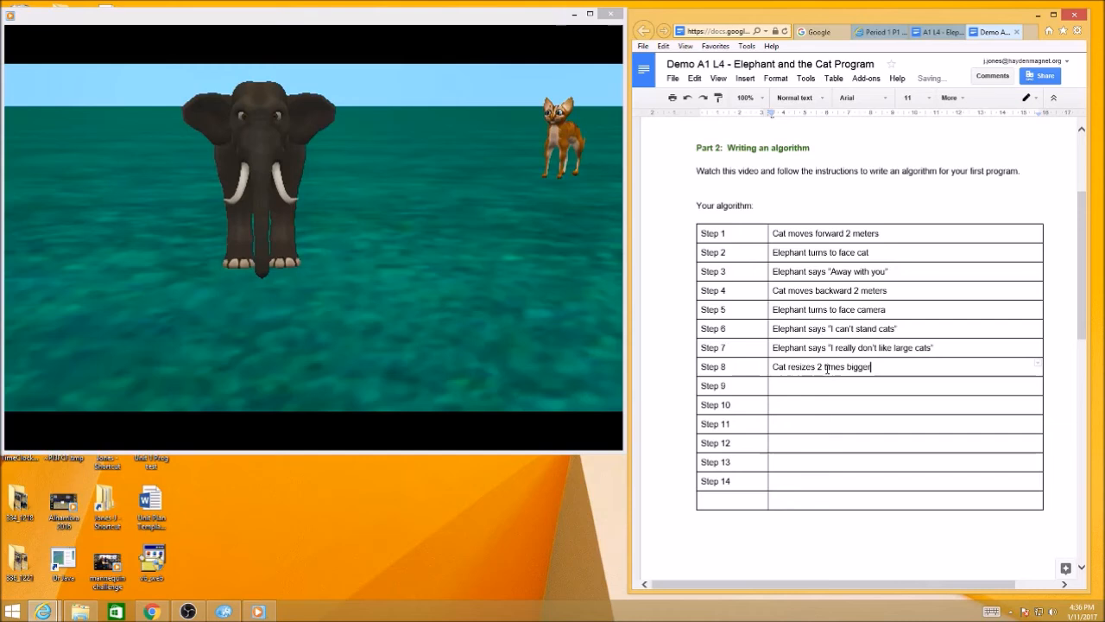
# Step: Play on to the next action and move to the Step 9 row
pyautogui.click(311, 251)
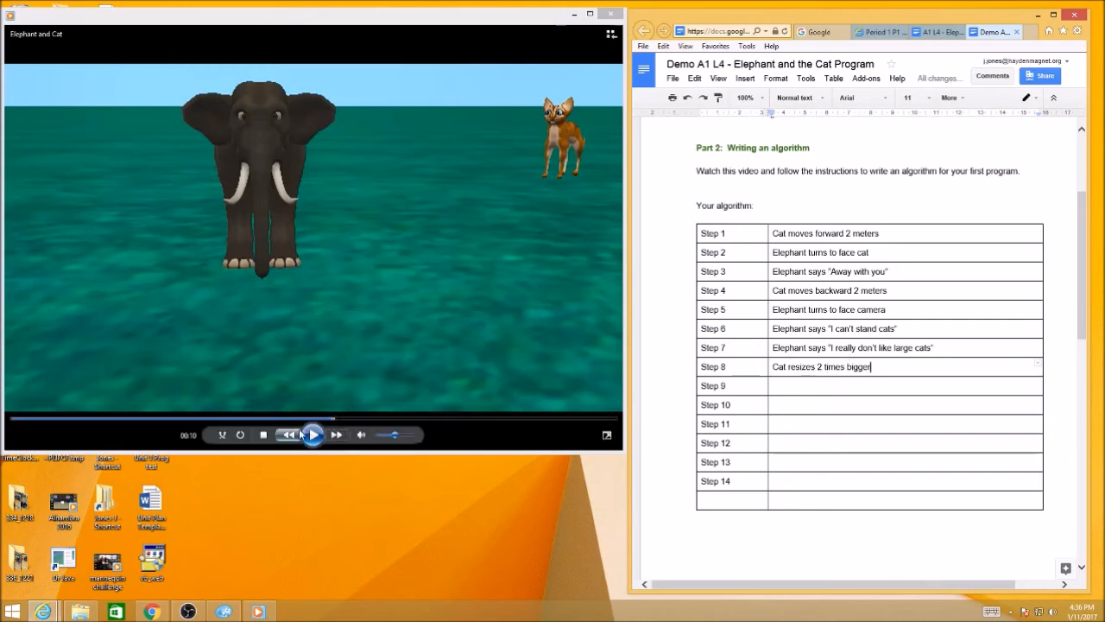
pyautogui.click(313, 435)
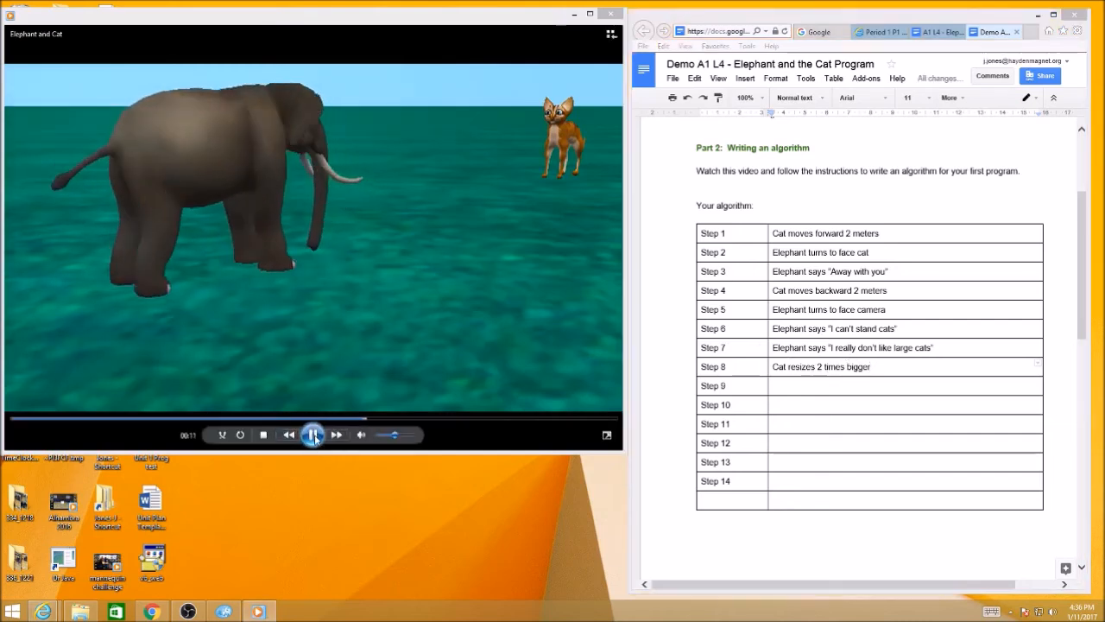
pyautogui.click(313, 435)
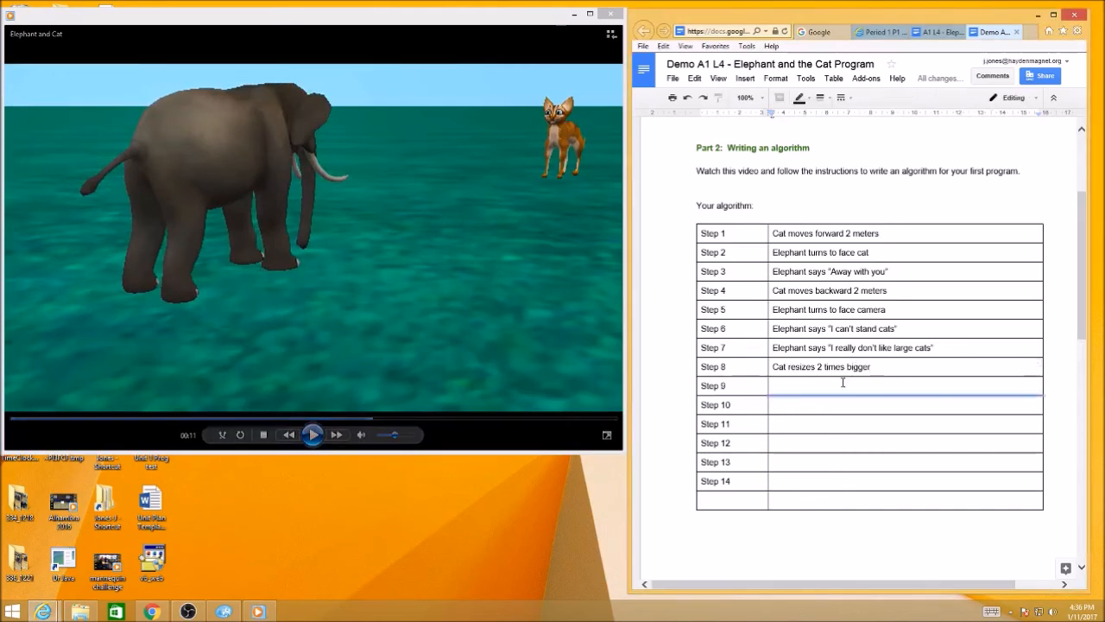
# Step: Enter "Elephant turns to face cat" as Step 9
pyautogui.write('E')
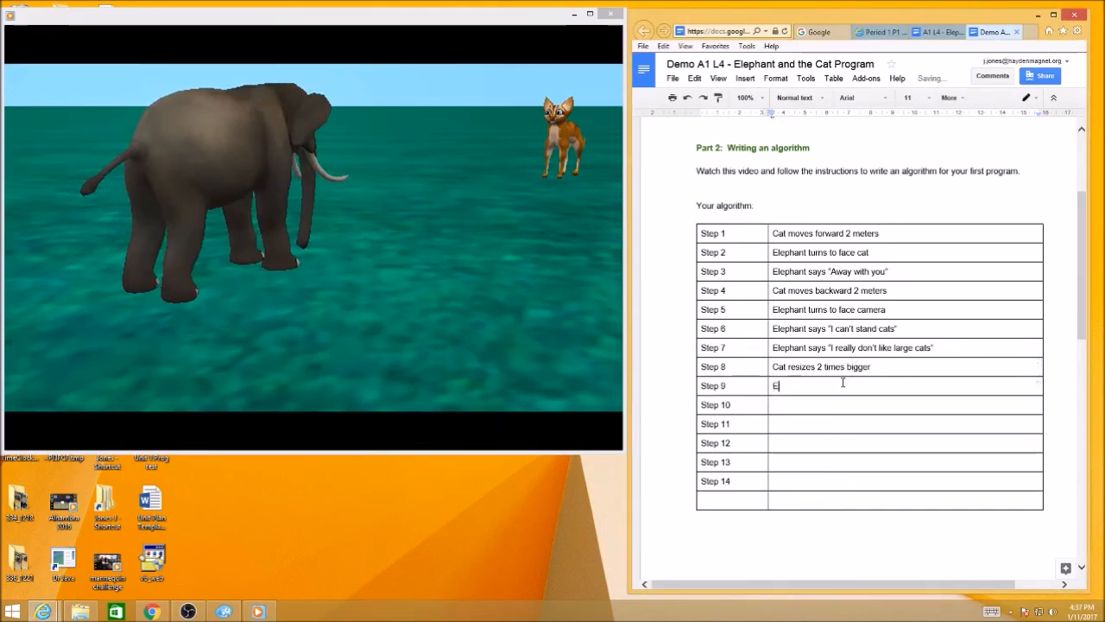
pyautogui.write('lephant turns to face')
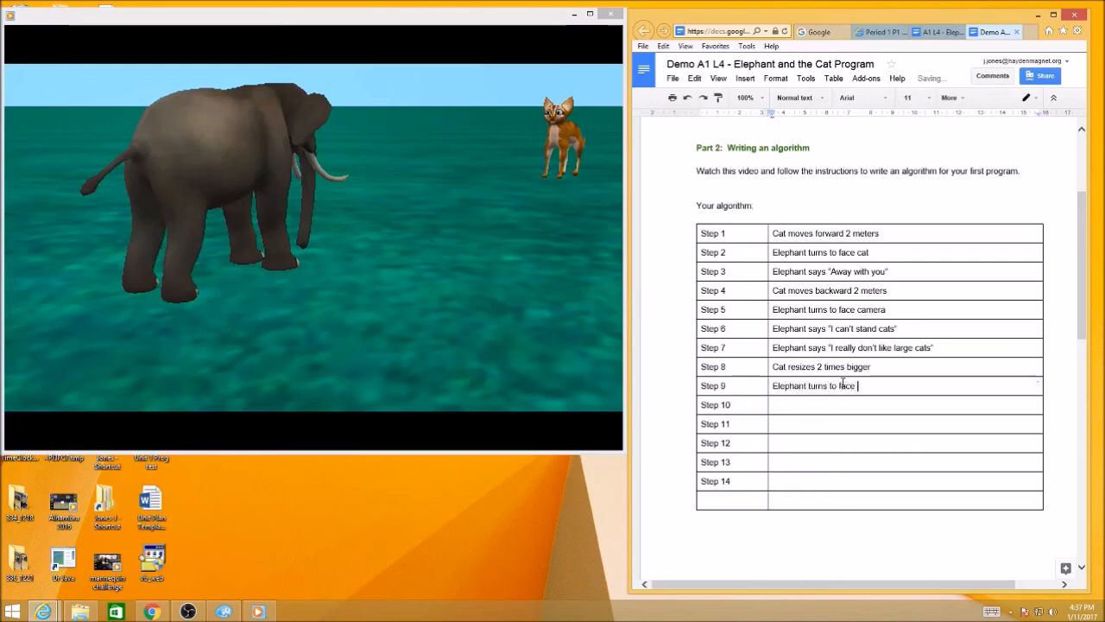
pyautogui.write('cat')
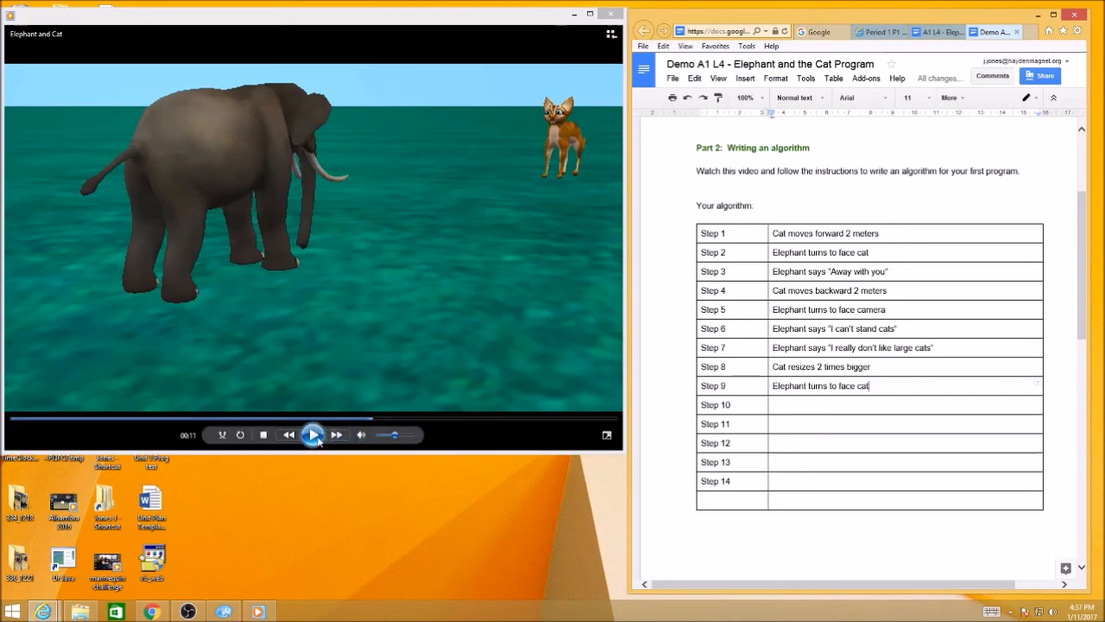
pyautogui.click(313, 435)
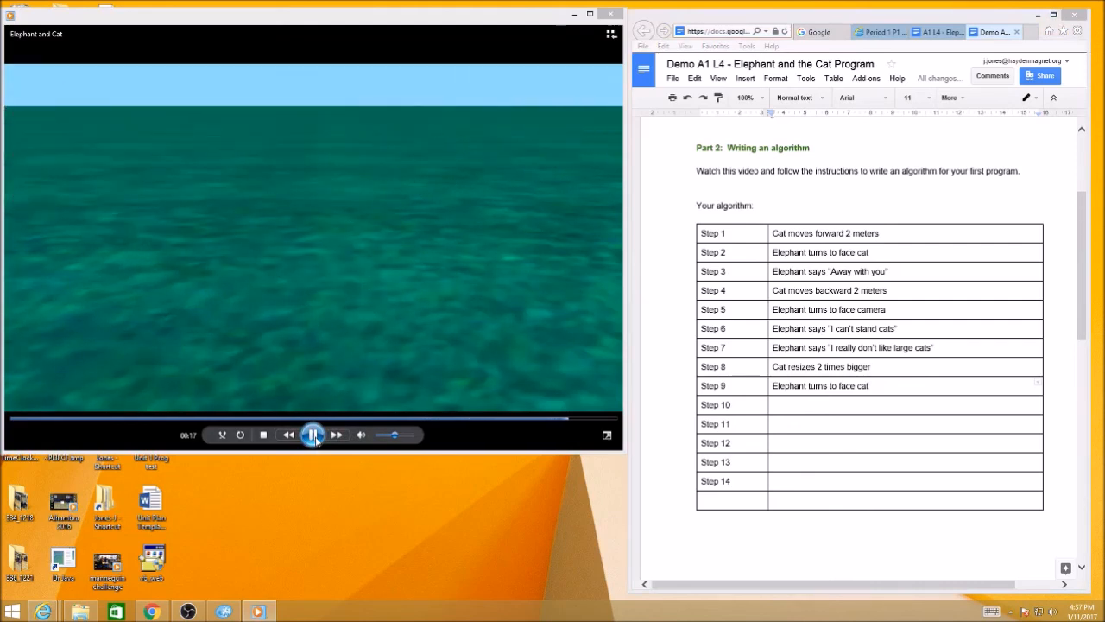
pyautogui.click(312, 436)
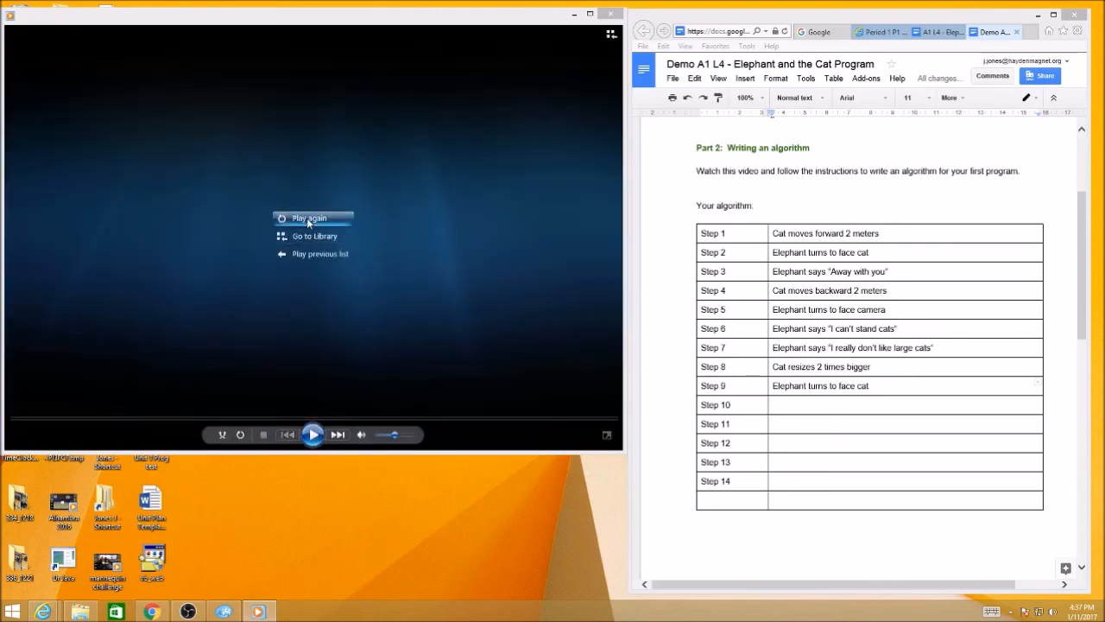
pyautogui.click(310, 217)
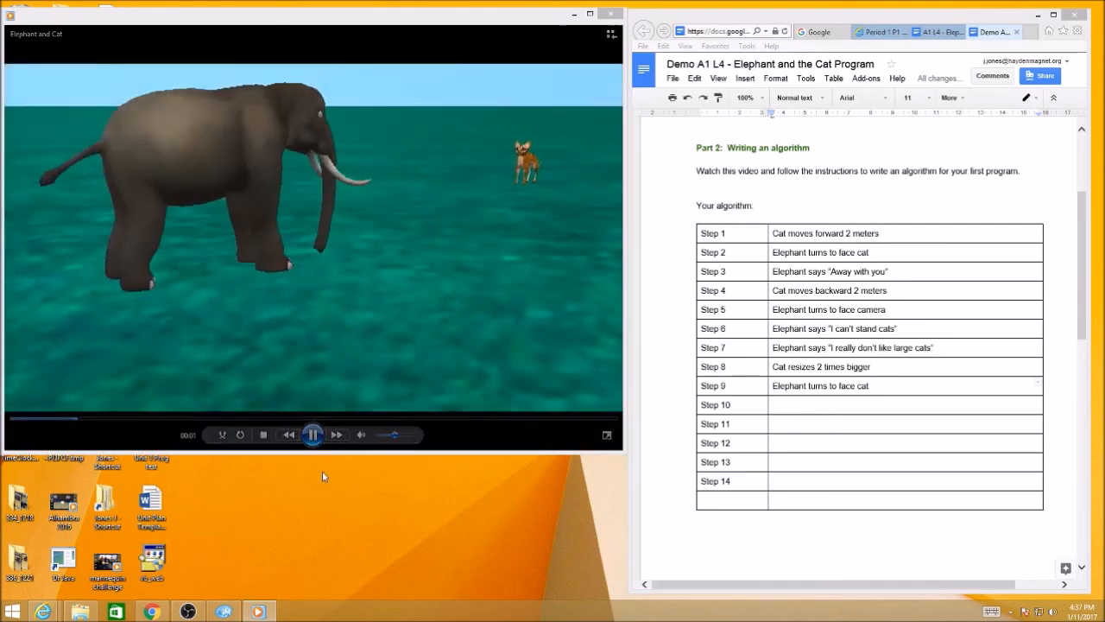